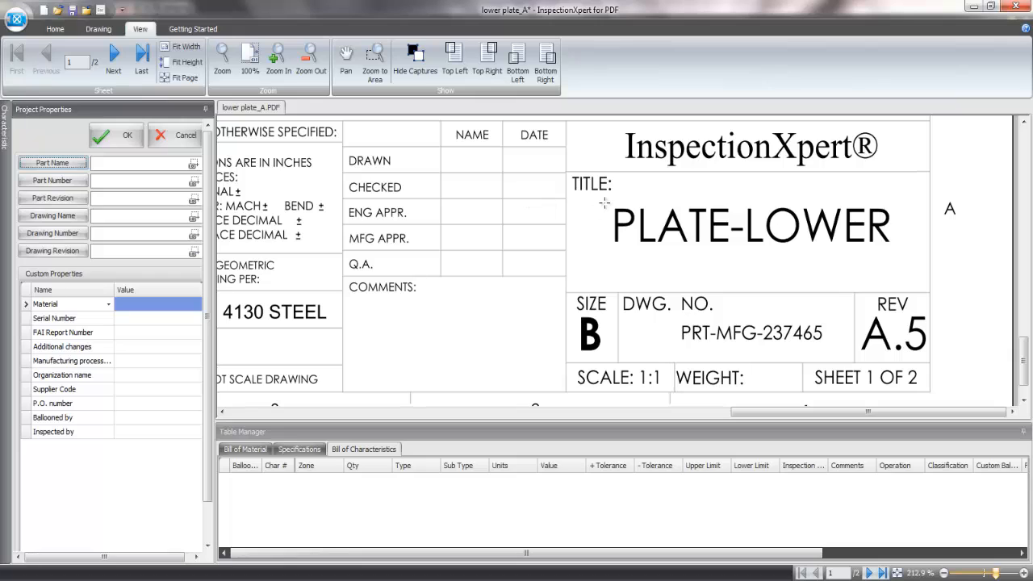
- Capture part name PLATE-LOWER and part number PRT-MFG-237465 from the title block into Project Properties
{"action": "left_click", "coordinate": [751, 226]}
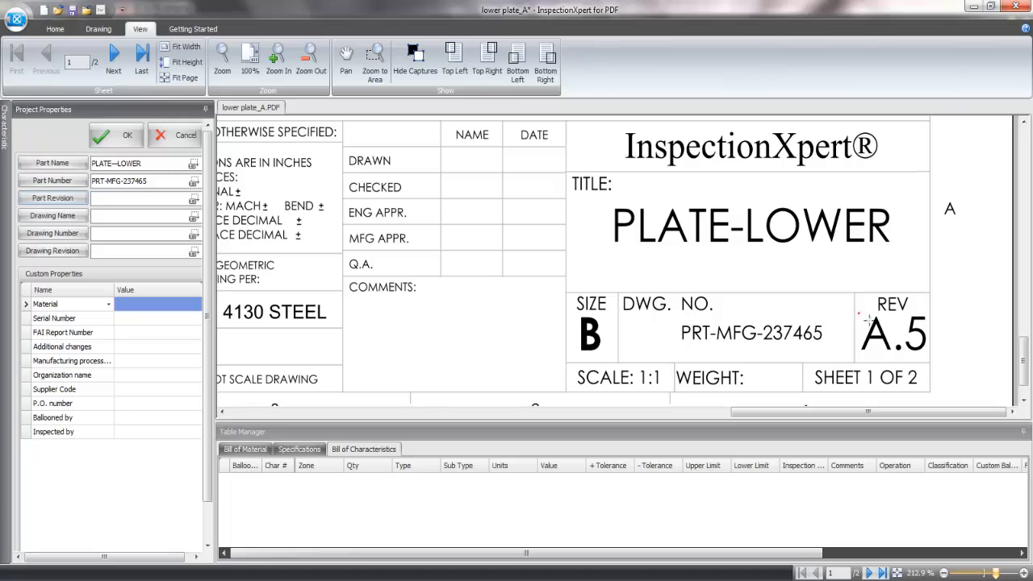
{"action": "left_click", "coordinate": [893, 331]}
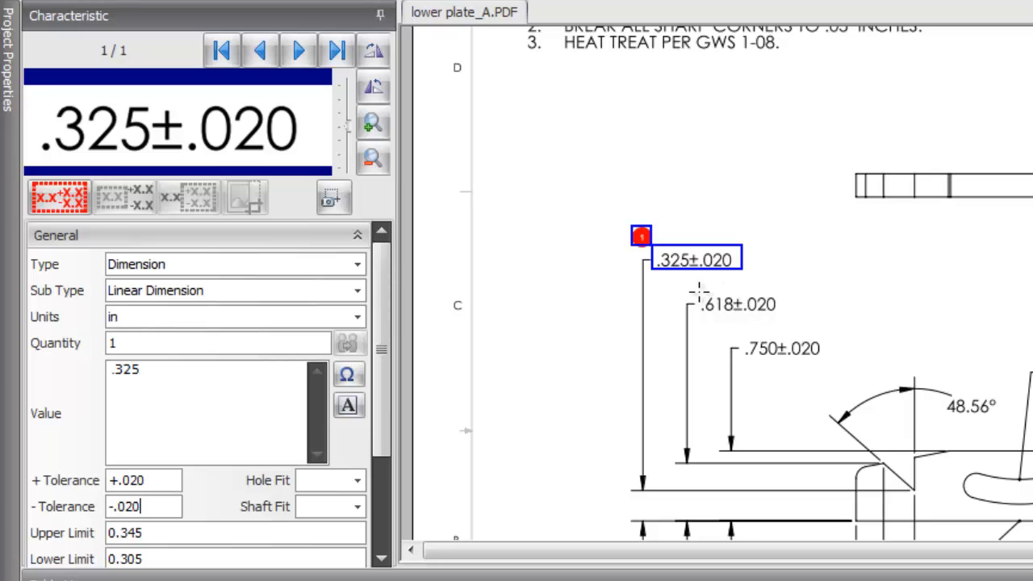
- Balloon the .618±.020 and .750±.020 dimensions as characteristics 2 and 3 with tolerance limits
{"action": "left_click", "coordinate": [738, 305]}
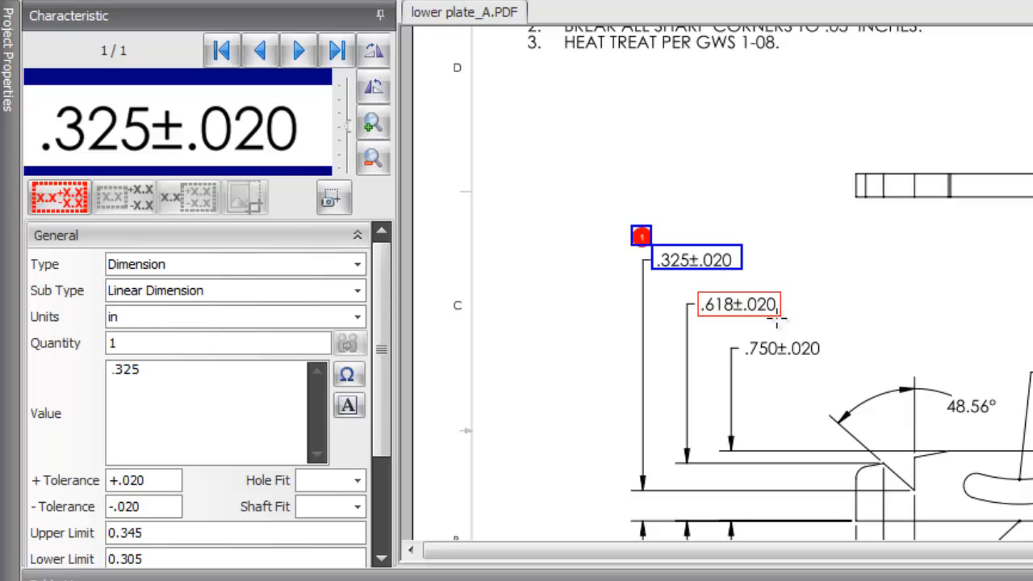
{"action": "left_click", "coordinate": [297, 50]}
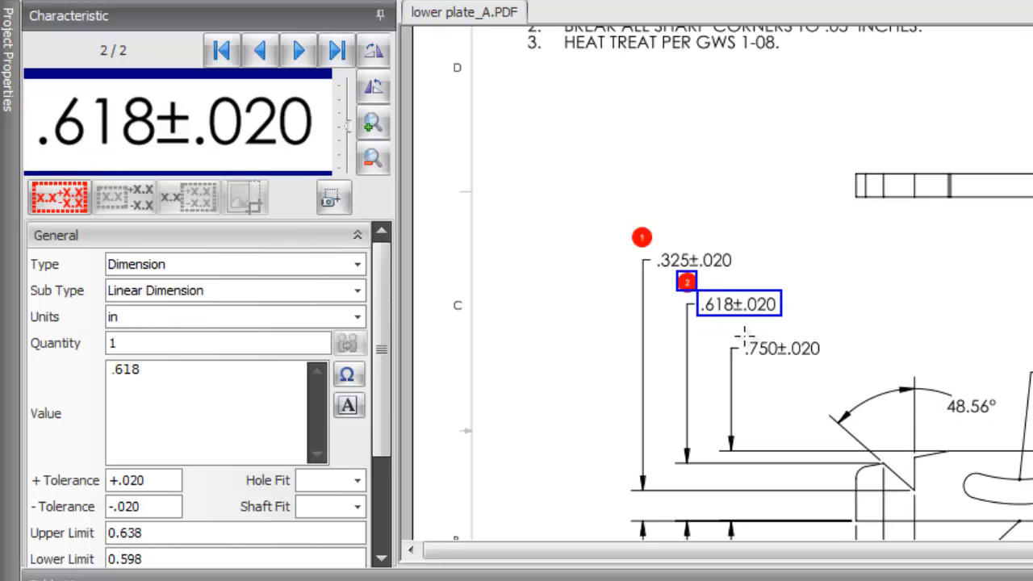
{"action": "left_click", "coordinate": [783, 348]}
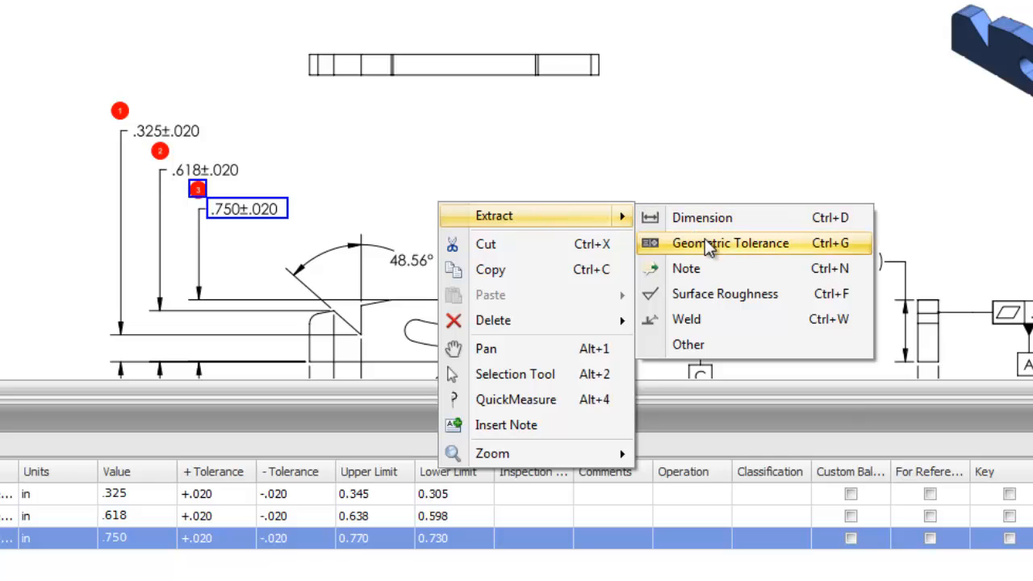
- Extract the .020 A B C feature control frame as characteristic 4 with the profile-of-a-surface symbol
{"action": "left_click", "coordinate": [729, 242]}
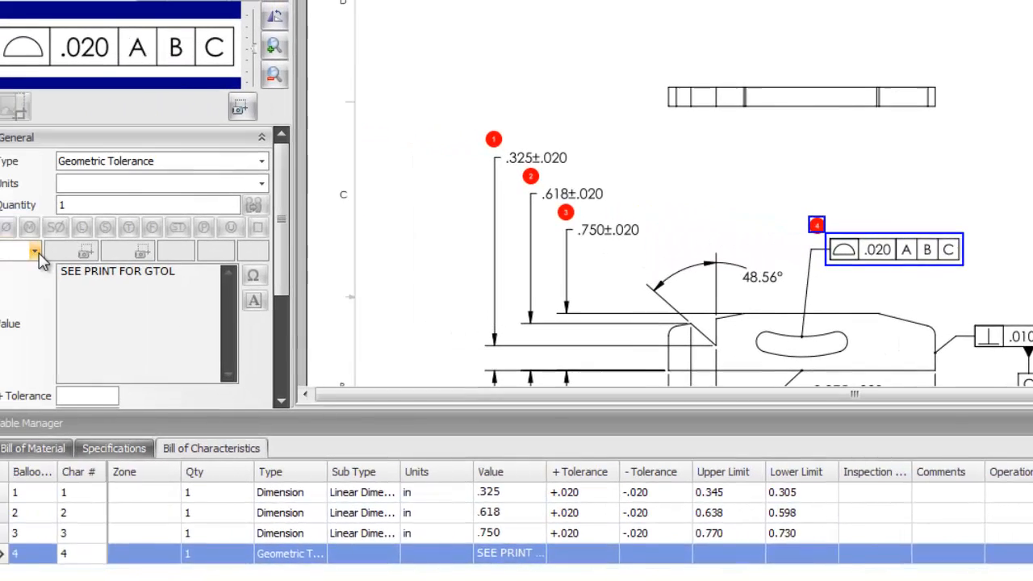
{"action": "left_click", "coordinate": [36, 251]}
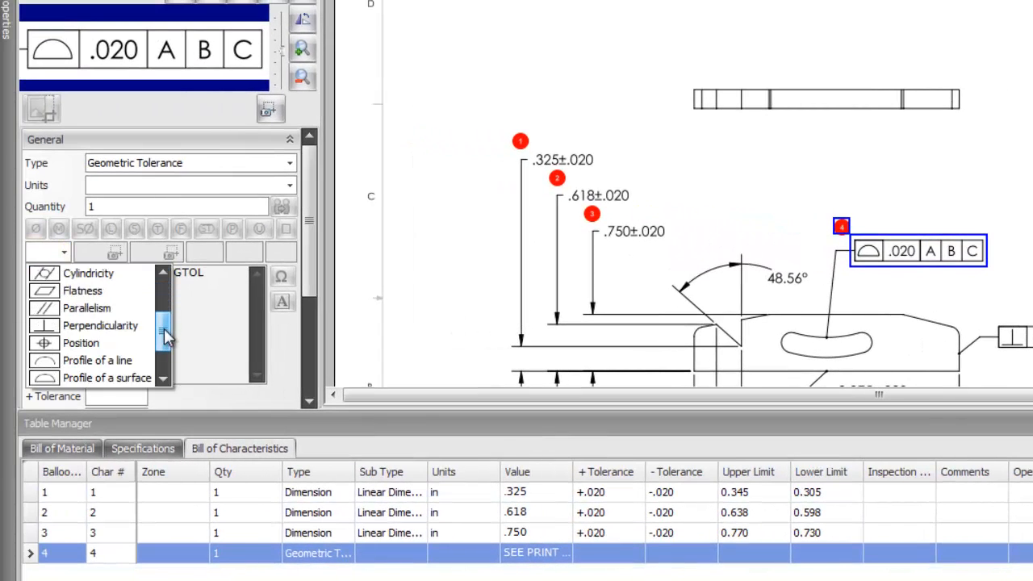
{"action": "left_click", "coordinate": [106, 378]}
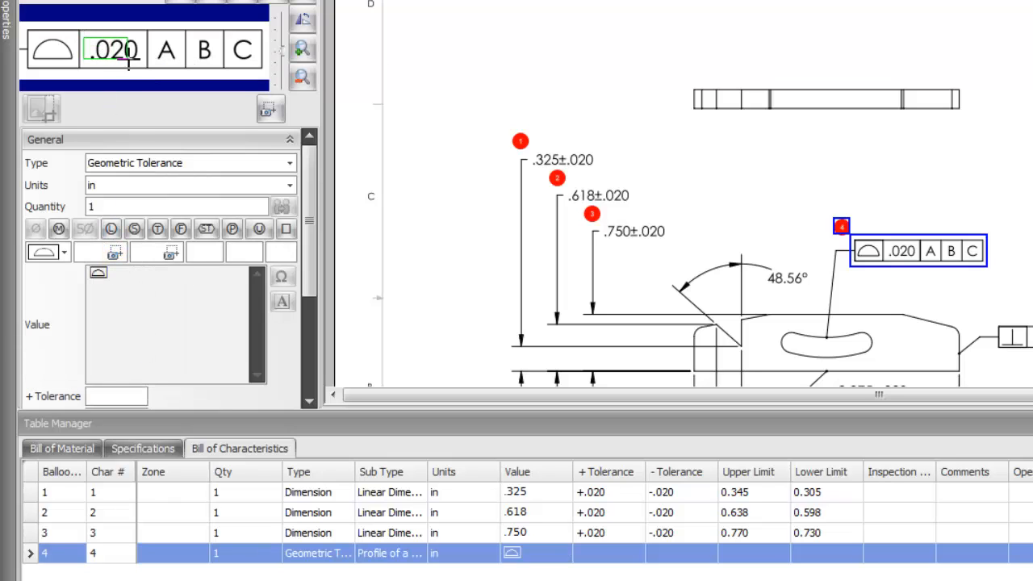
{"action": "left_click", "coordinate": [113, 252]}
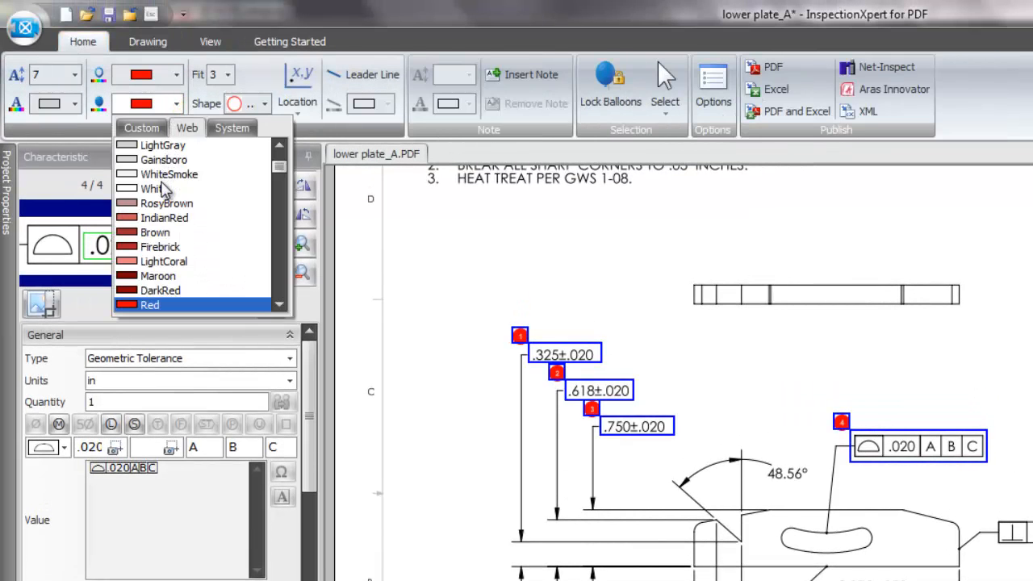
- Make the balloons red and drag balloon 1 above the .325±.020 dimension with a leader line
{"action": "left_click", "coordinate": [162, 174]}
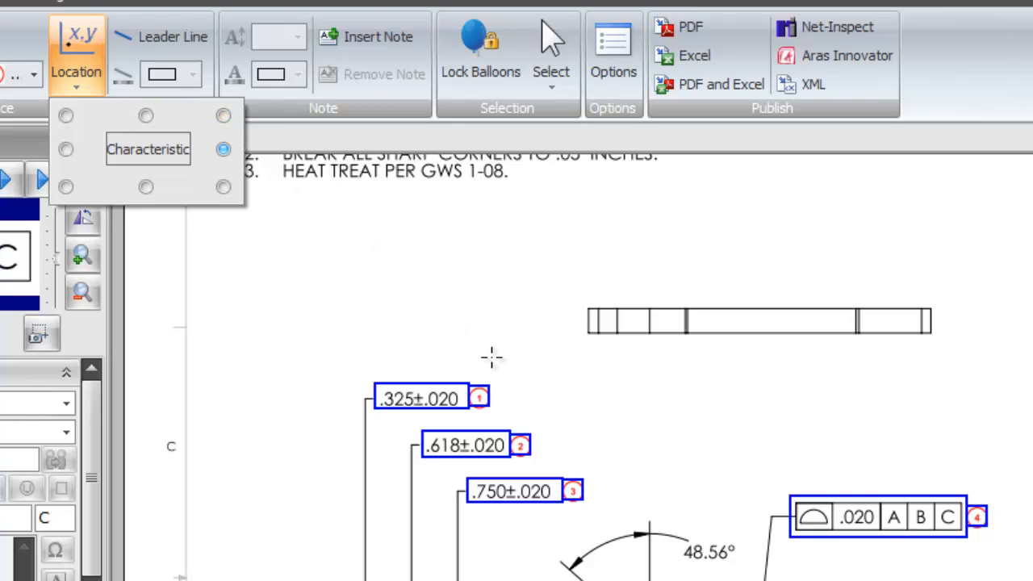
{"action": "right_click", "coordinate": [493, 358]}
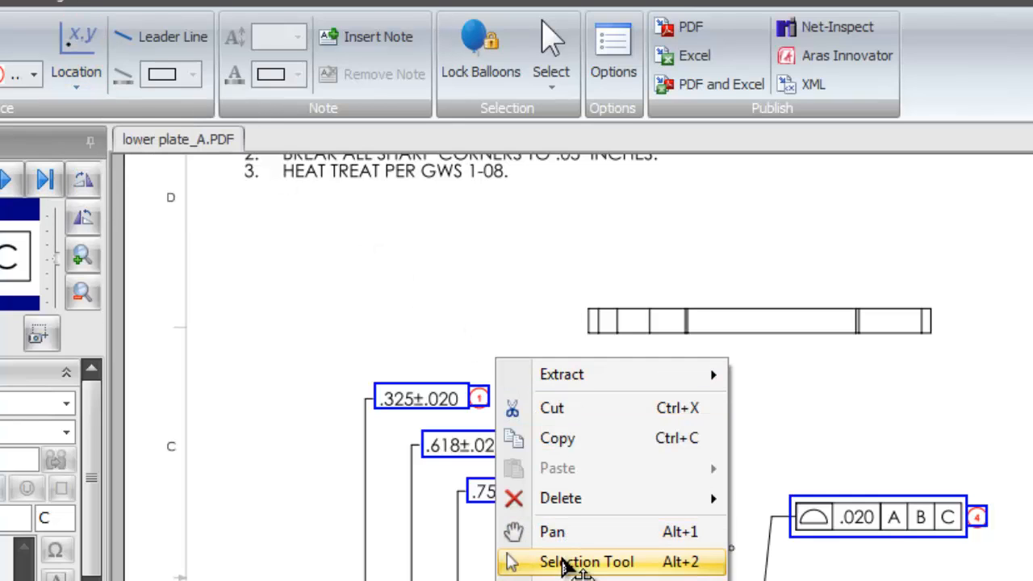
{"action": "left_click", "coordinate": [586, 562]}
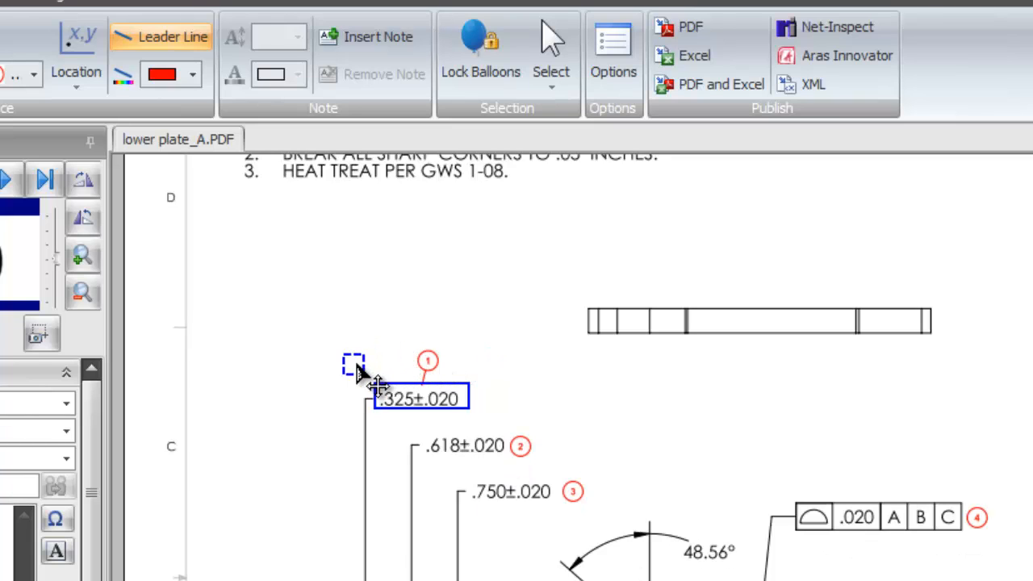
{"action": "left_click_drag", "start_coordinate": [426, 362], "coordinate": [351, 367]}
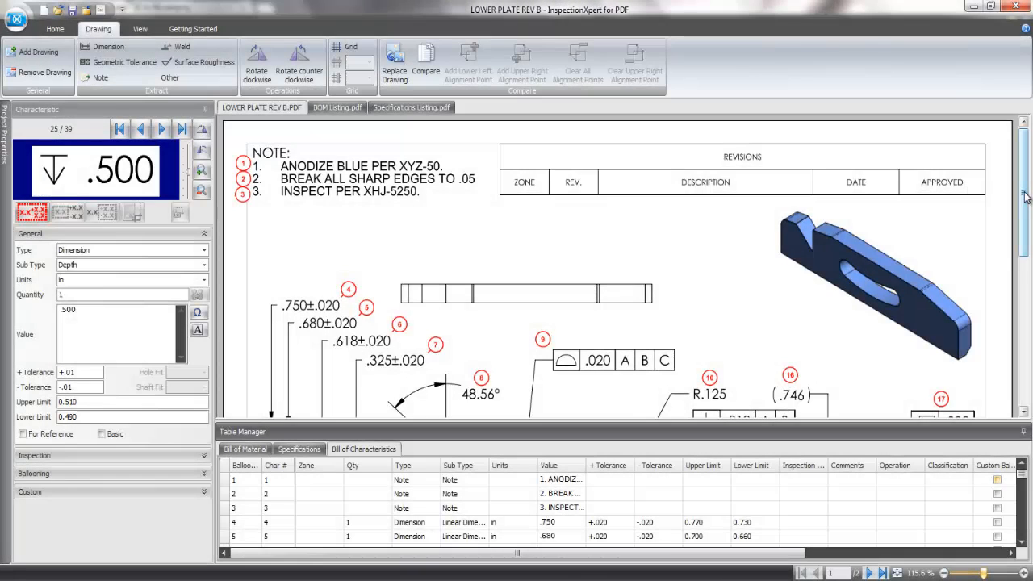
{"action": "scroll", "scroll_direction": "down", "scroll_amount": 3}
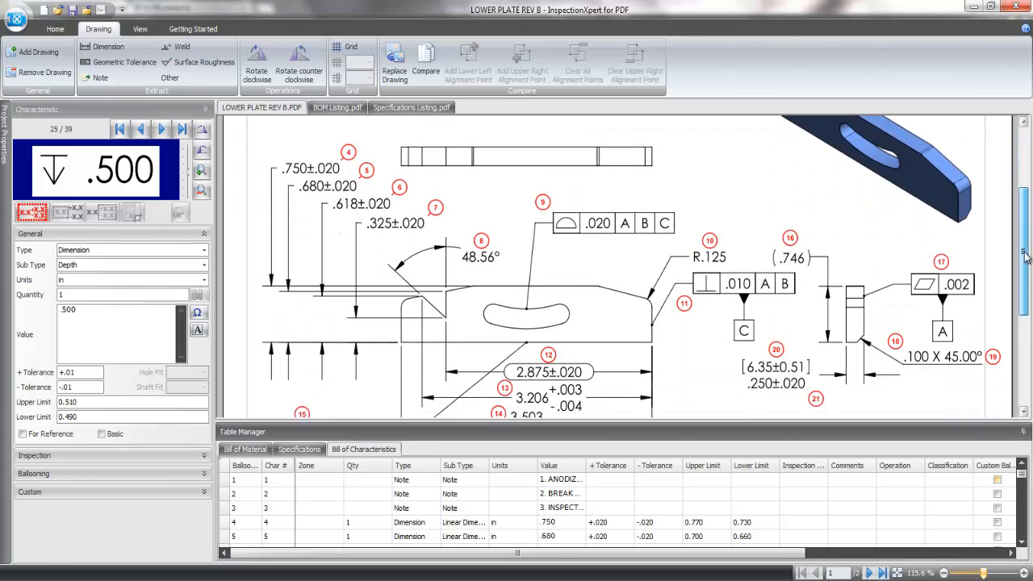
{"action": "scroll", "scroll_direction": "down", "scroll_amount": 3}
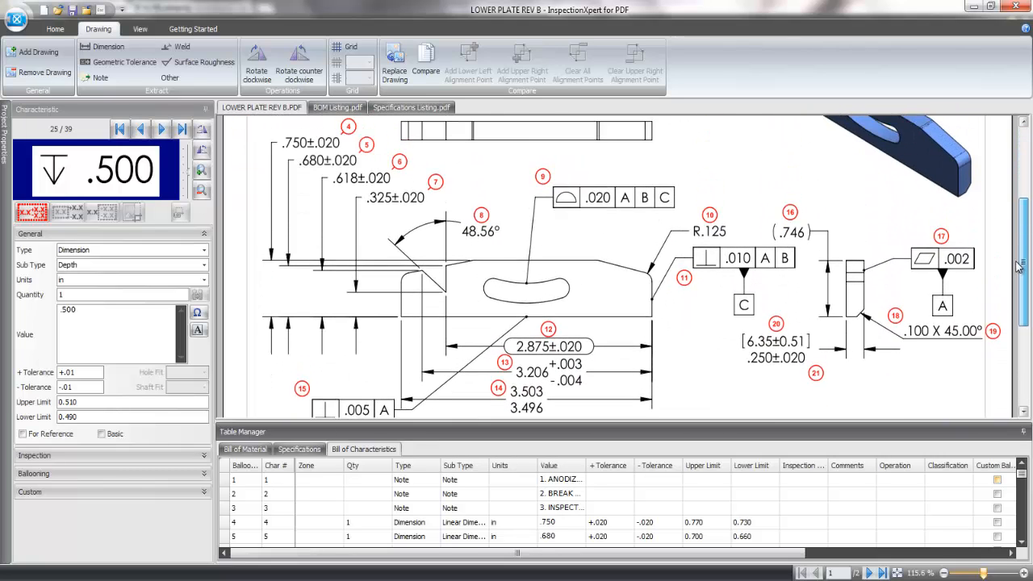
{"action": "left_click", "coordinate": [336, 107]}
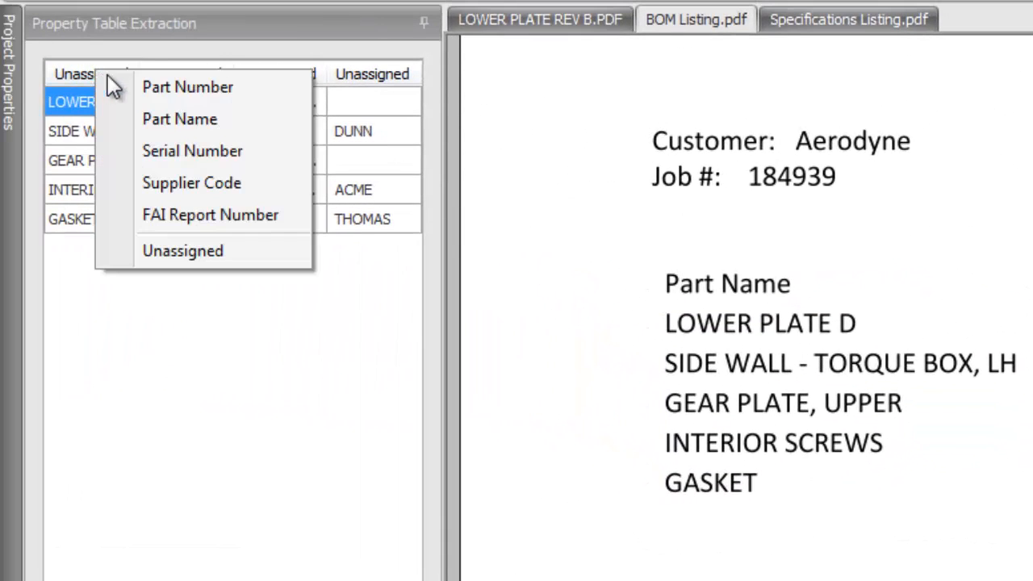
- Assign the extracted BOM columns as Part Name and Part Number for the five-part bill of material
{"action": "left_click", "coordinate": [180, 119]}
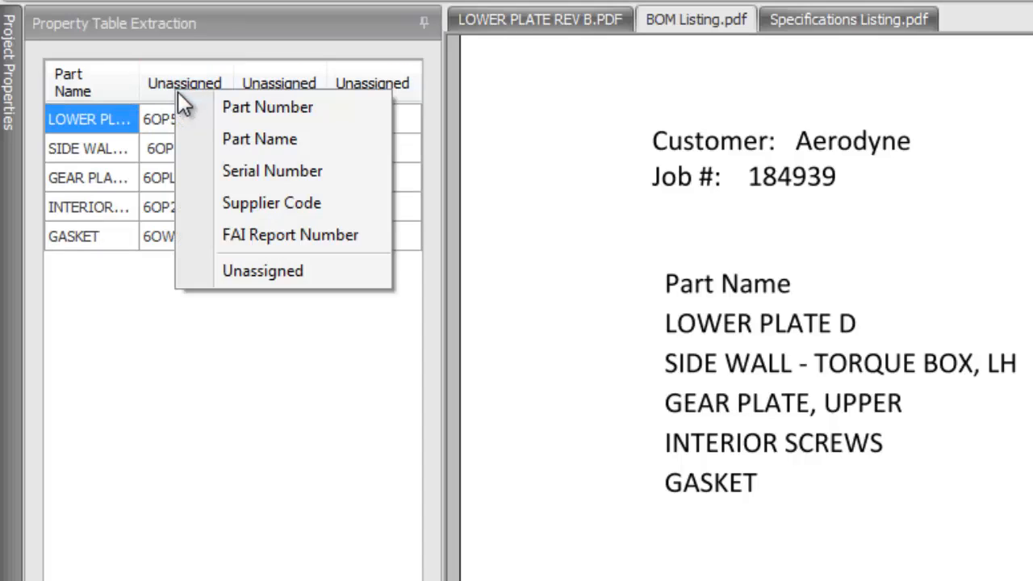
{"action": "left_click", "coordinate": [267, 106]}
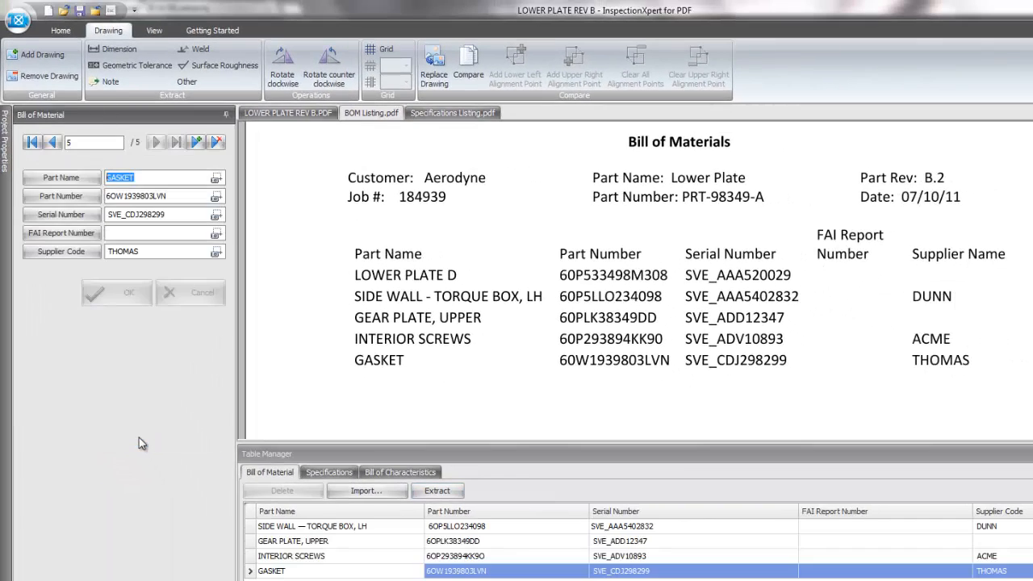
- Extract the five specification rows from the listing, assigning Name and Specification Number columns
{"action": "left_click", "coordinate": [328, 472]}
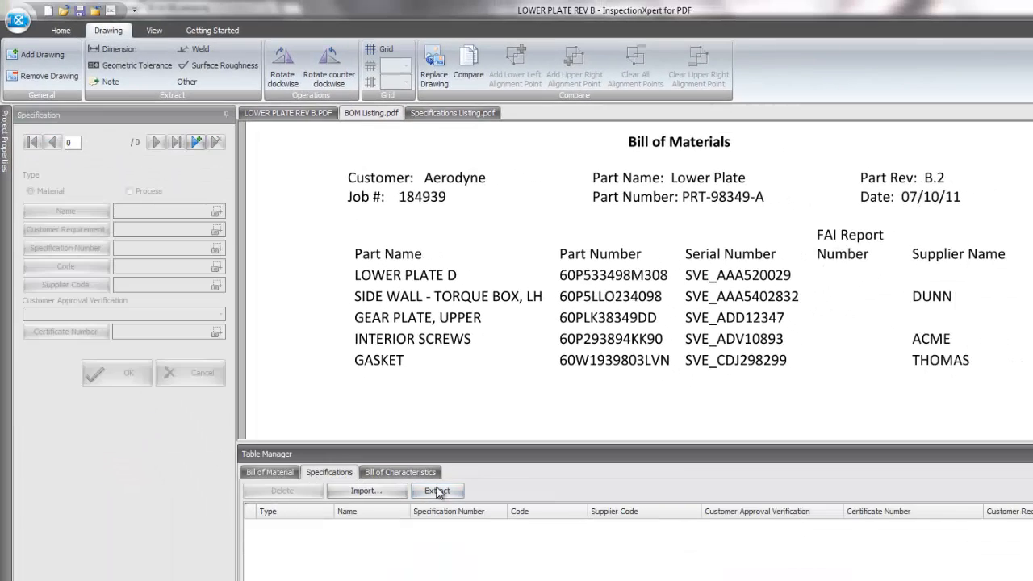
{"action": "left_click", "coordinate": [452, 113]}
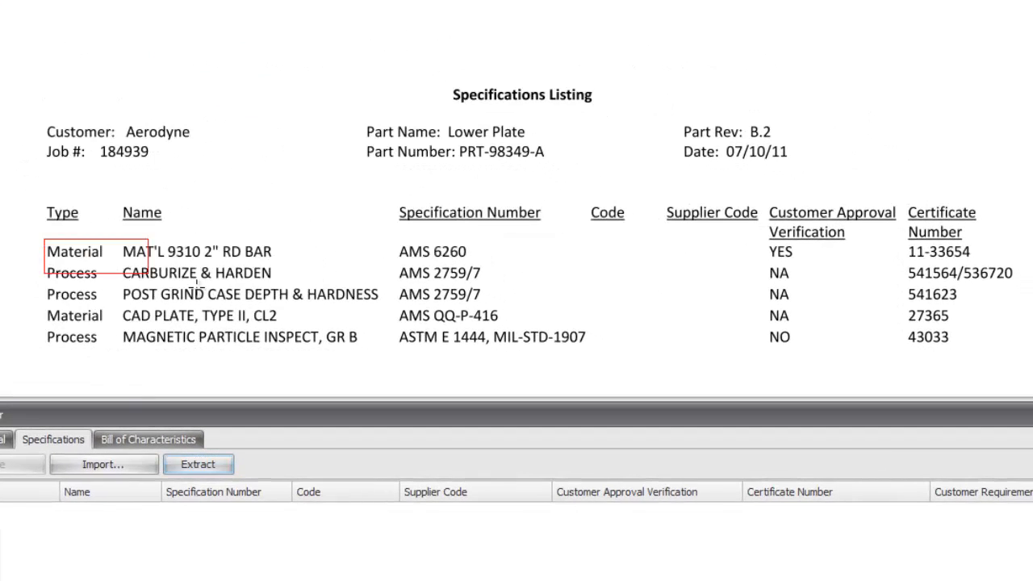
{"action": "left_click_drag", "start_coordinate": [73, 251], "coordinate": [1000, 347]}
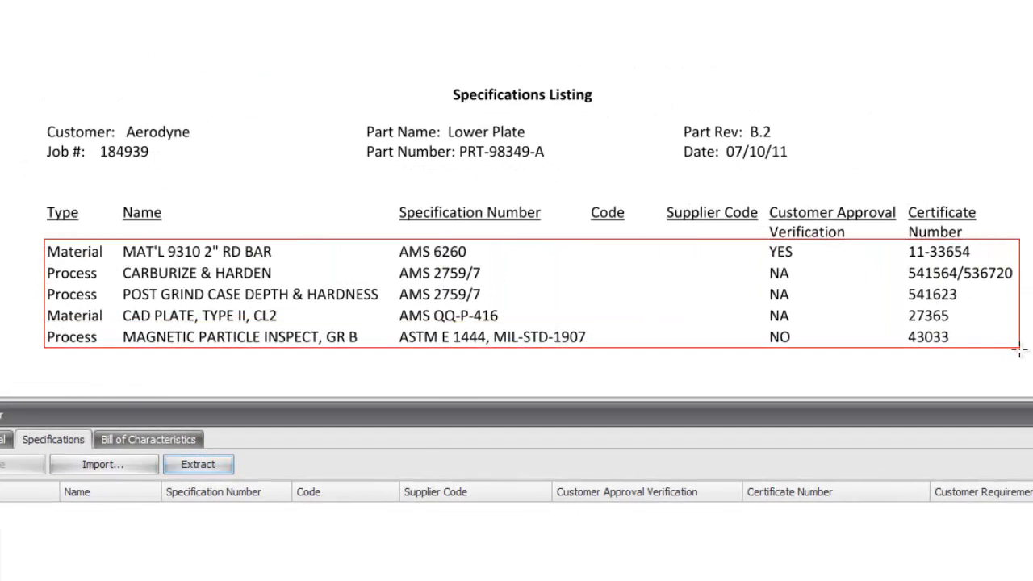
{"action": "left_click", "coordinate": [197, 464]}
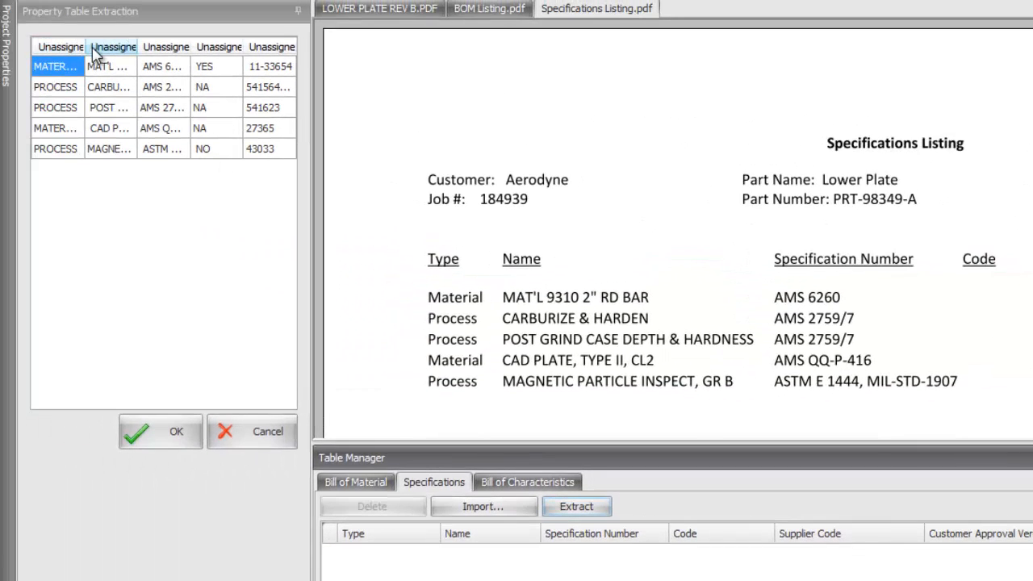
{"action": "left_click", "coordinate": [111, 46]}
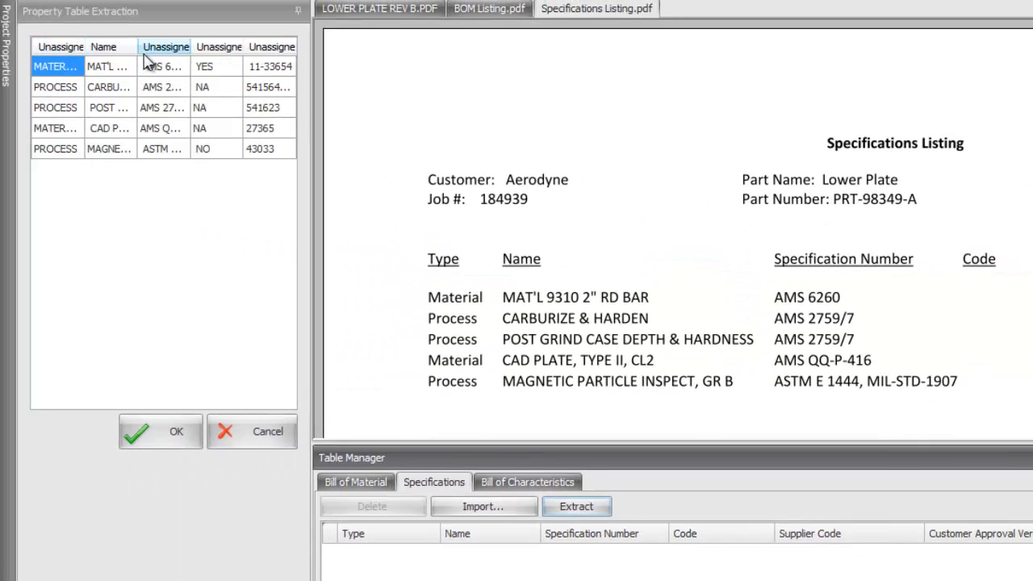
{"action": "left_click", "coordinate": [165, 46]}
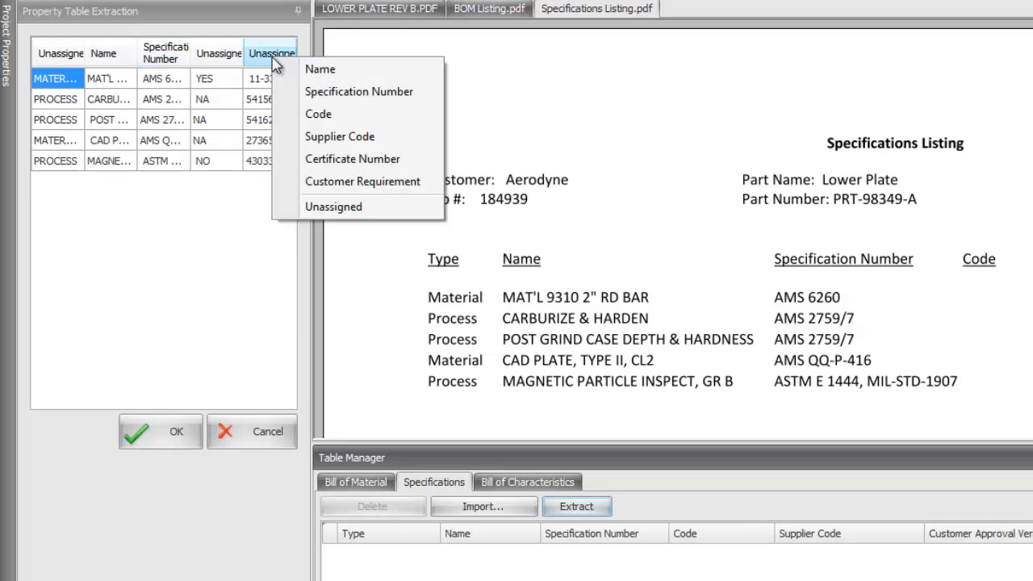
{"action": "mouse_move", "coordinate": [338, 136]}
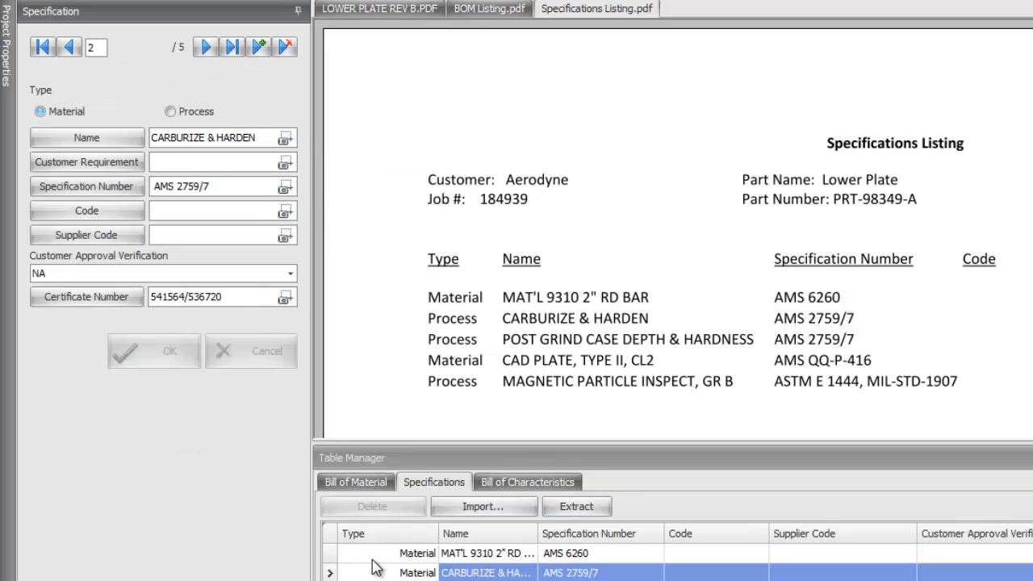
- Set the first specification's approval verification to Yes and mark CARBURIZE & HARDEN as a Process
{"action": "left_click", "coordinate": [70, 46]}
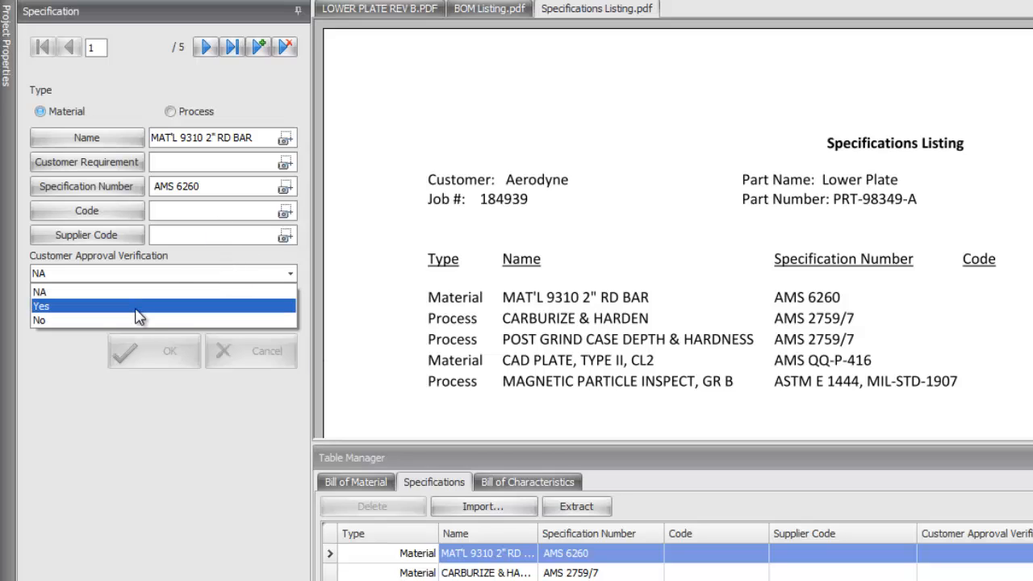
{"action": "left_click", "coordinate": [41, 306]}
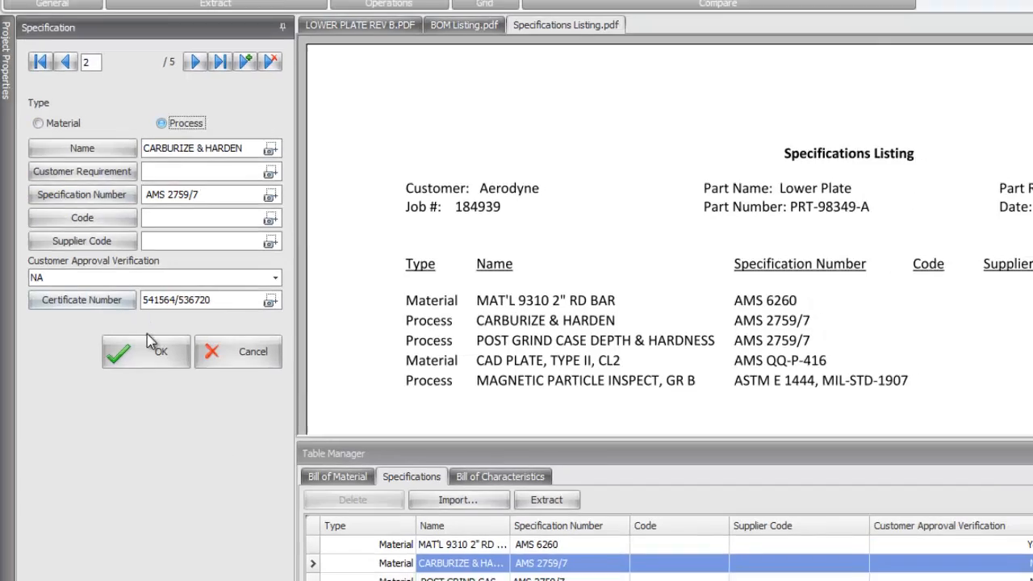
{"action": "left_click", "coordinate": [145, 351]}
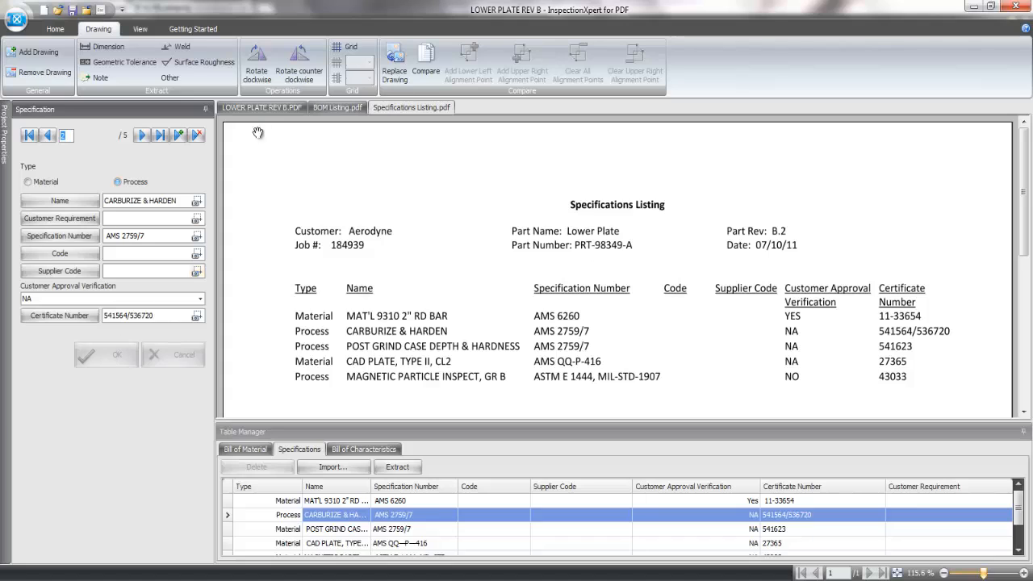
- Load the LOWER PLATE CMM - Completed New project with its 24 ballooned characteristics
{"action": "left_click", "coordinate": [261, 107]}
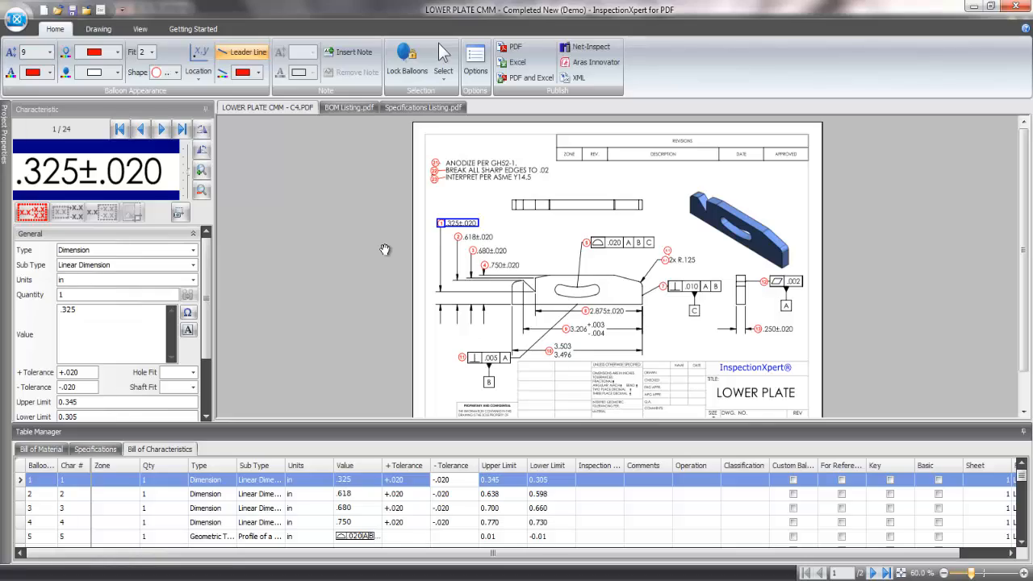
- Enable the MeasurementXpert and CMMXpert add-ons and enter .325 as the first measured result
{"action": "left_click", "coordinate": [476, 62]}
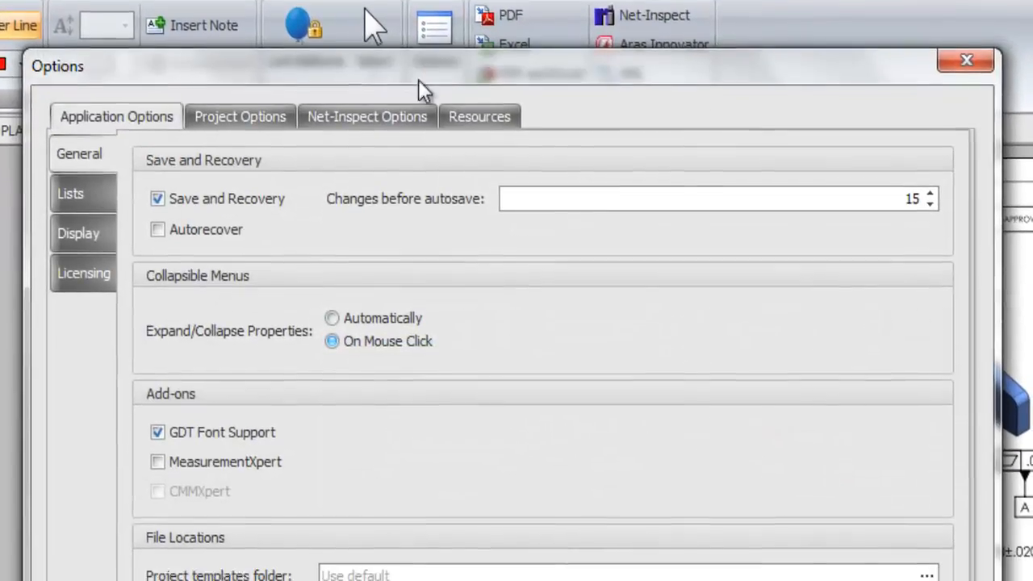
{"action": "left_click", "coordinate": [157, 461]}
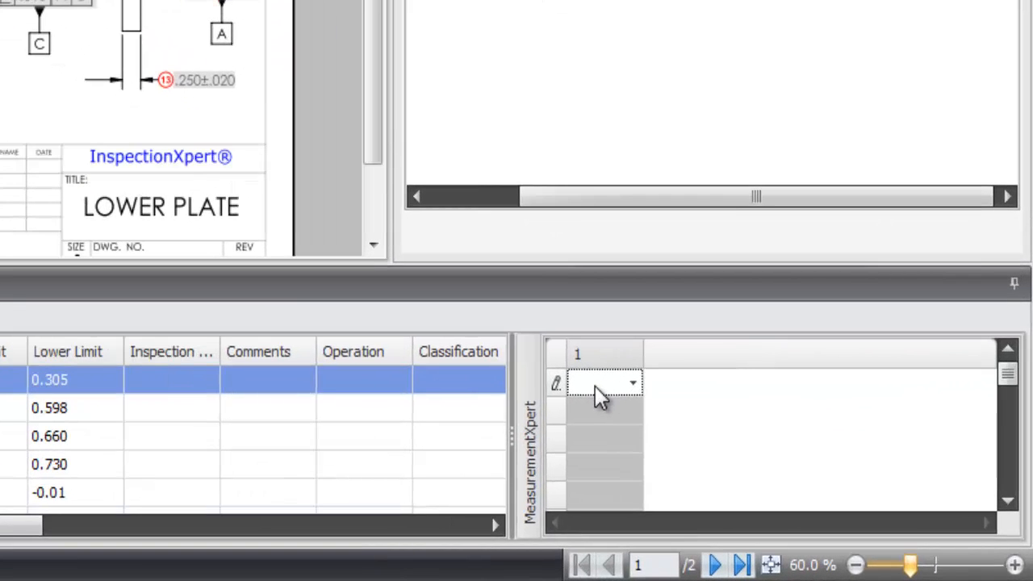
{"action": "type", "text": ".325"}
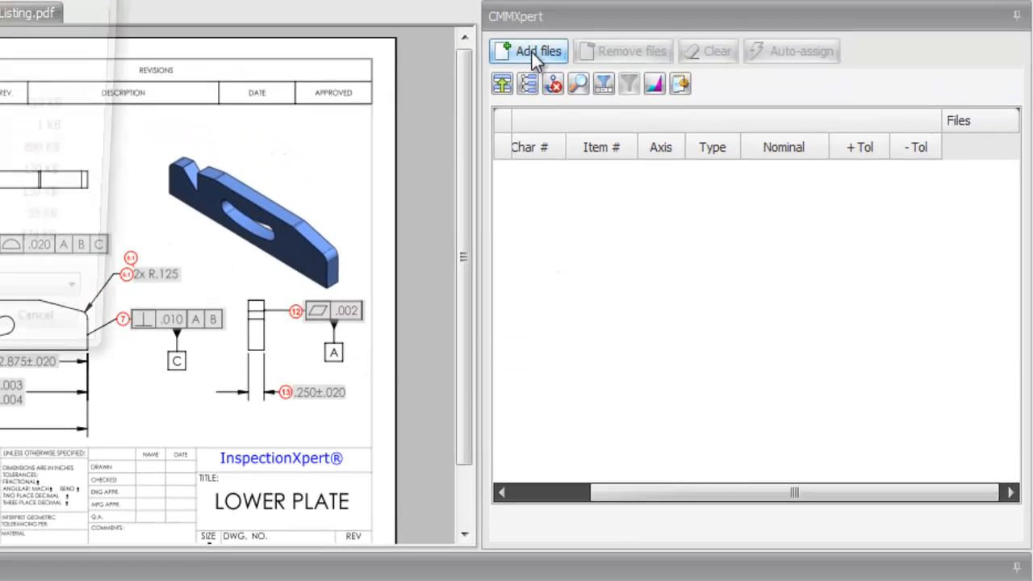
- Load the CMM results file and auto-assign its measurements to matching balloons, overwriting existing results
{"action": "left_click", "coordinate": [528, 50]}
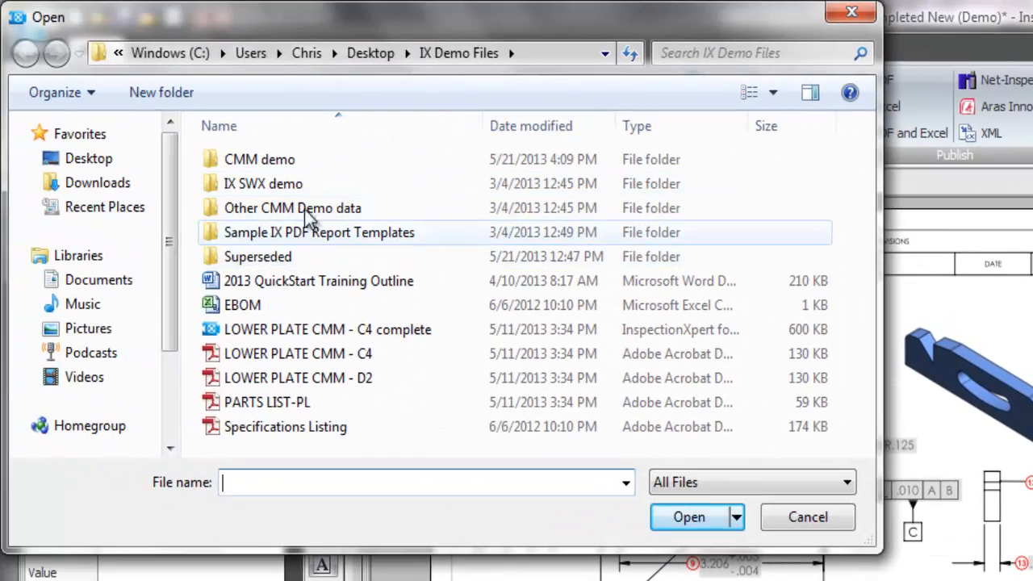
{"action": "left_click", "coordinate": [689, 516]}
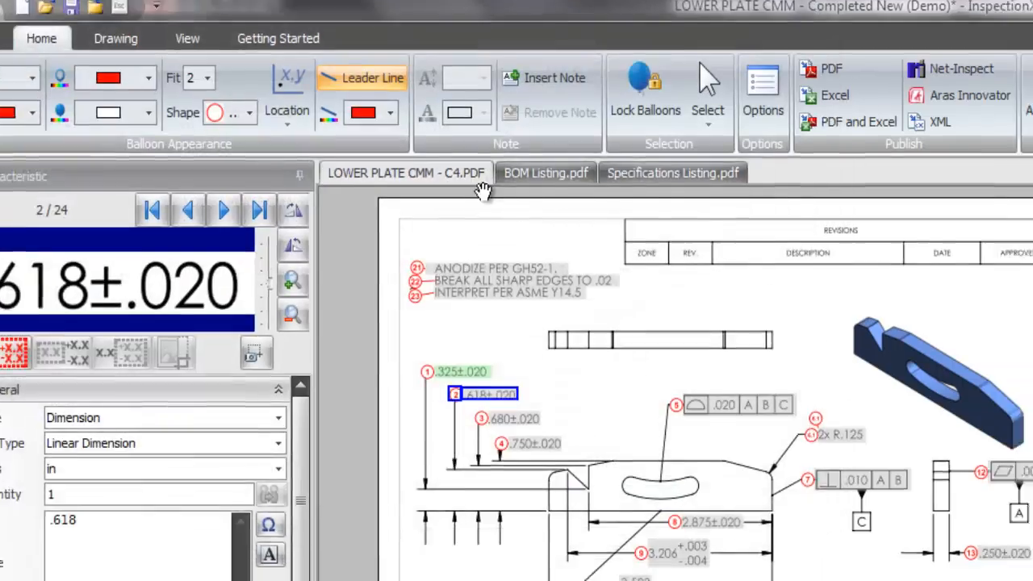
{"action": "left_click", "coordinate": [794, 57]}
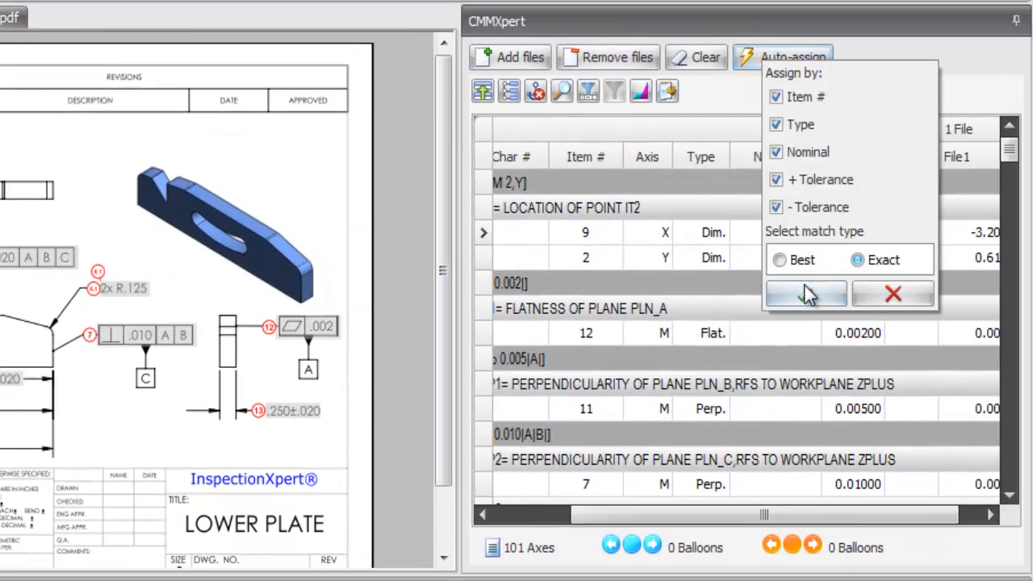
{"action": "left_click", "coordinate": [805, 293]}
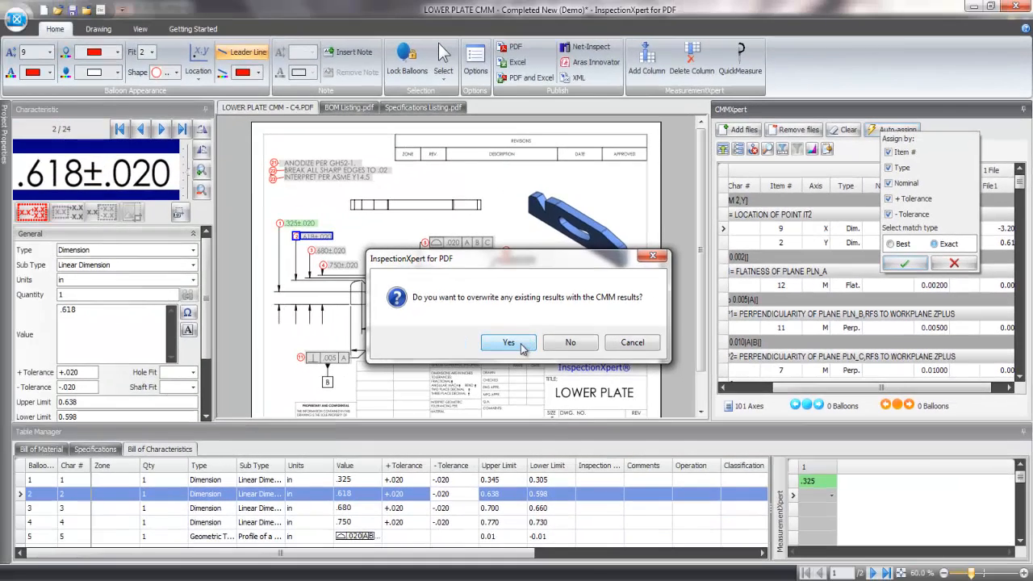
{"action": "left_click", "coordinate": [507, 343]}
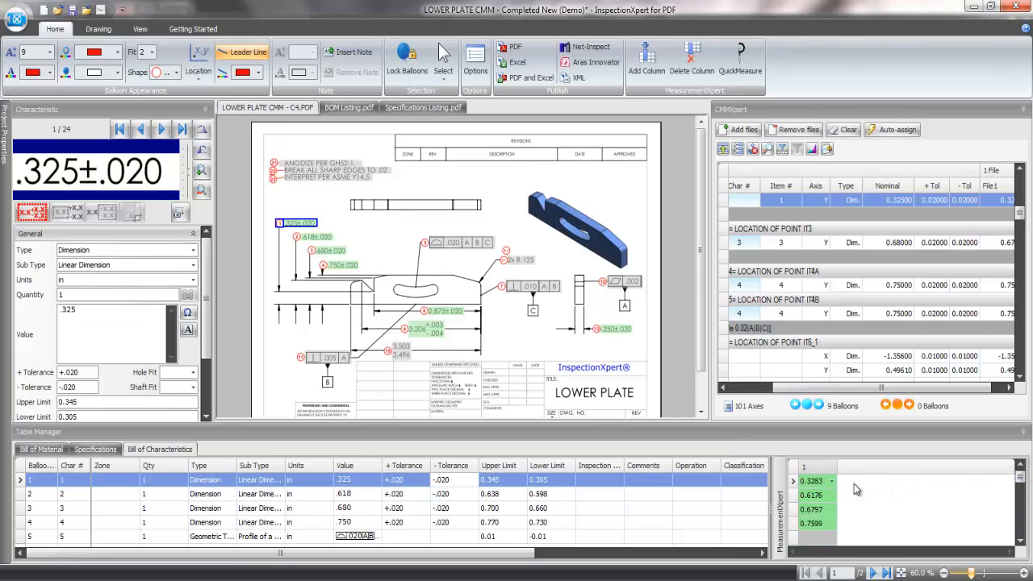
{"action": "mouse_move", "coordinate": [514, 335]}
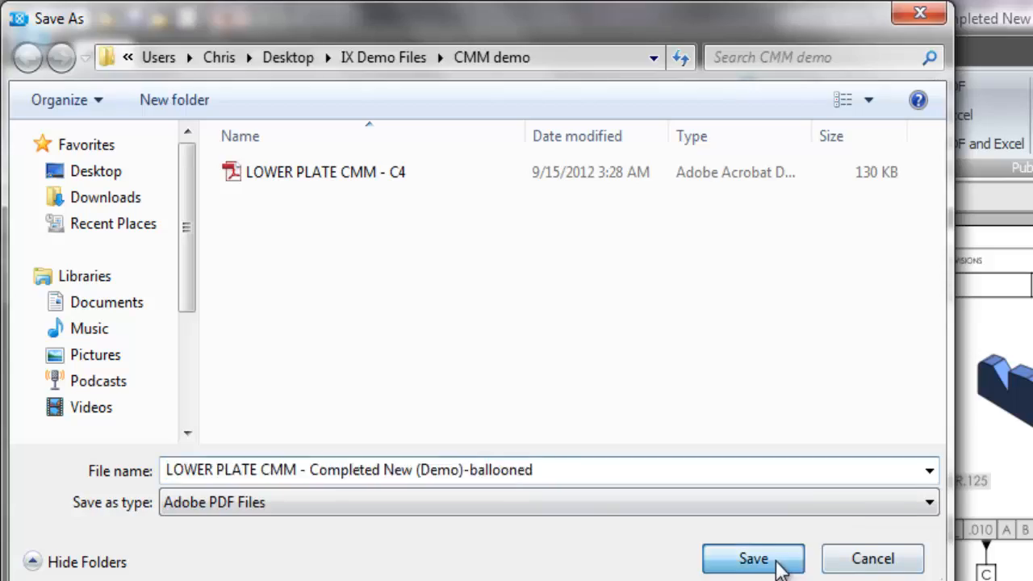
- Save the ballooned drawing PDF and export the AS9102 - MXpert First Article report to Excel
{"action": "left_click", "coordinate": [753, 559]}
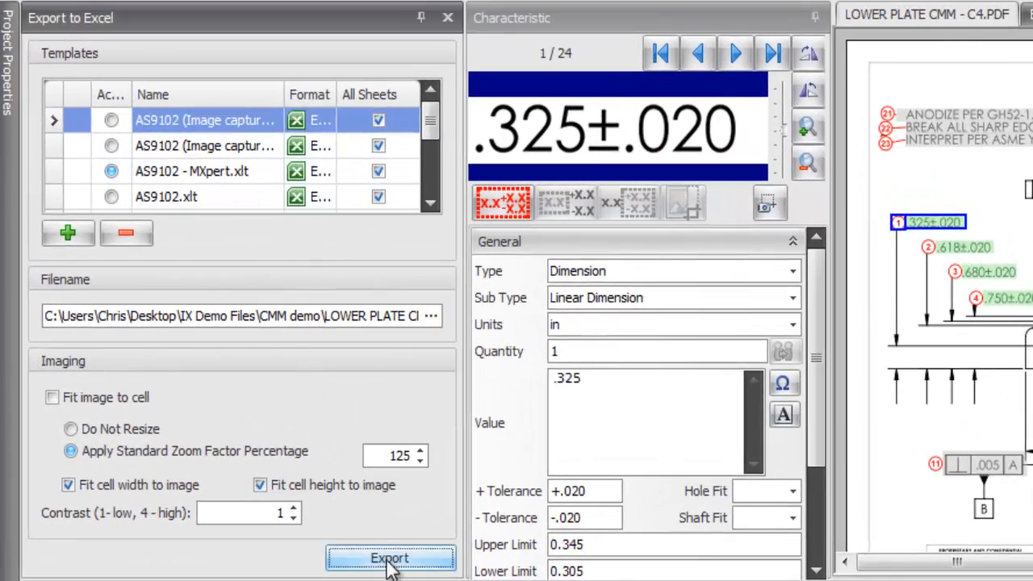
{"action": "left_click", "coordinate": [390, 557]}
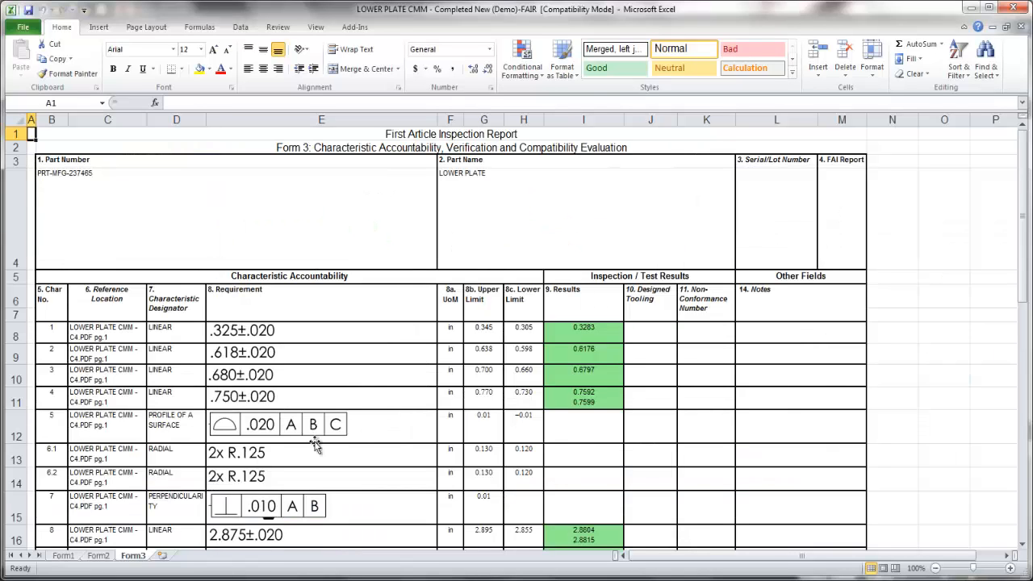
- Review the Form2 sheet's five specifications and return to the Form1 sheet
{"action": "left_click", "coordinate": [97, 555]}
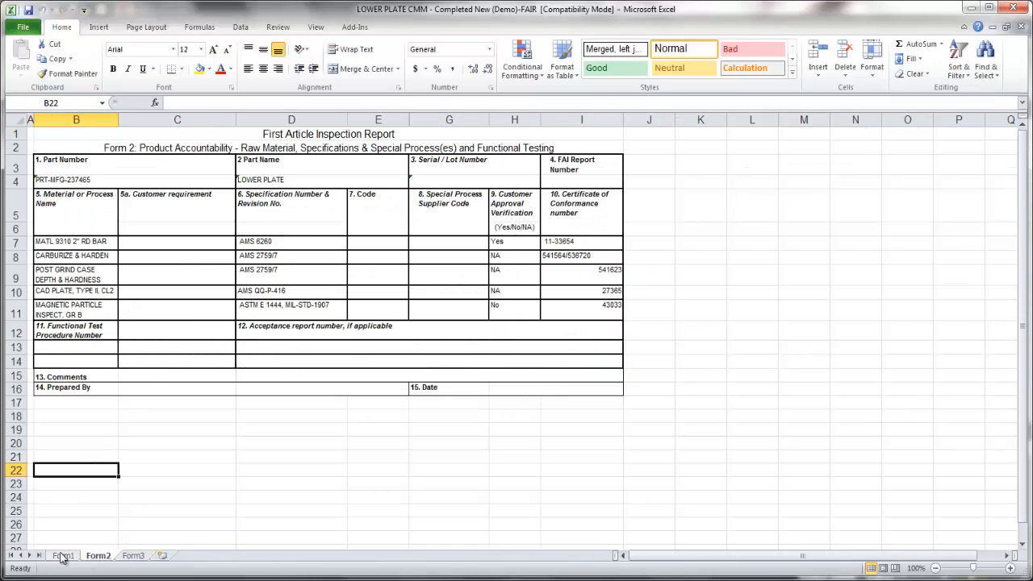
{"action": "left_click", "coordinate": [62, 555]}
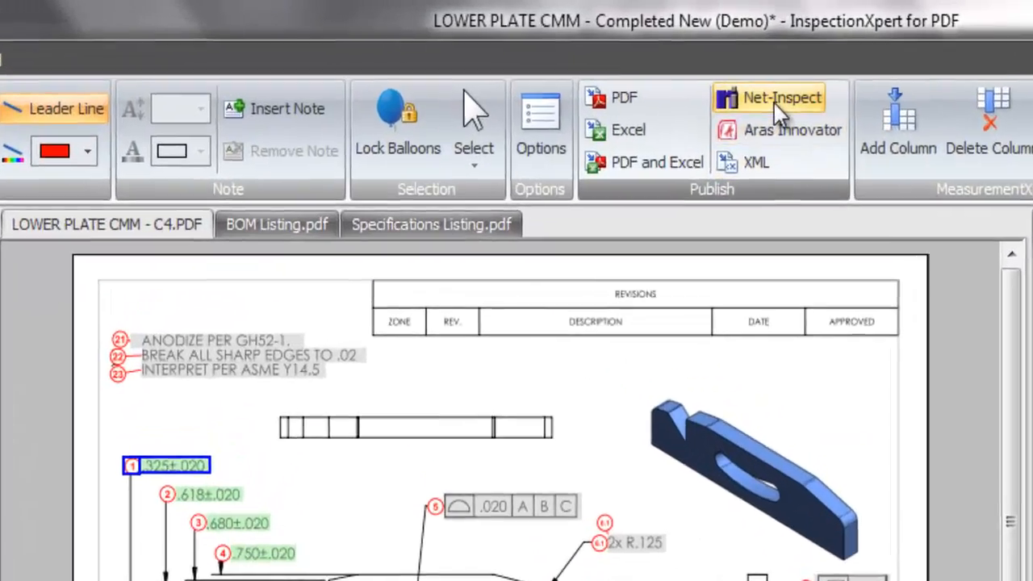
- Launch the Net-Inspect publish command from the Home ribbon's Publish menu
{"action": "left_click", "coordinate": [779, 97]}
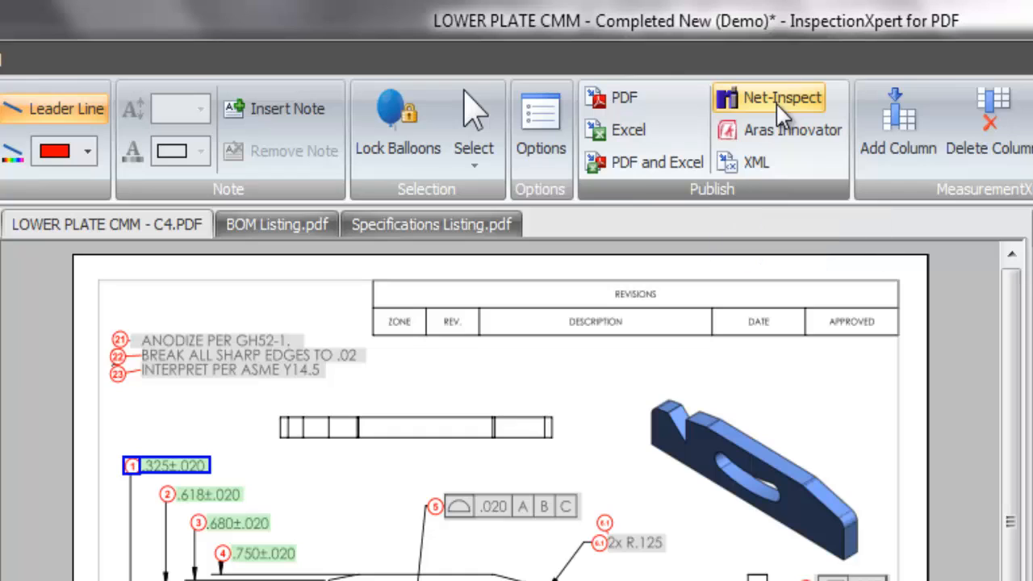
{"action": "left_click", "coordinate": [780, 97]}
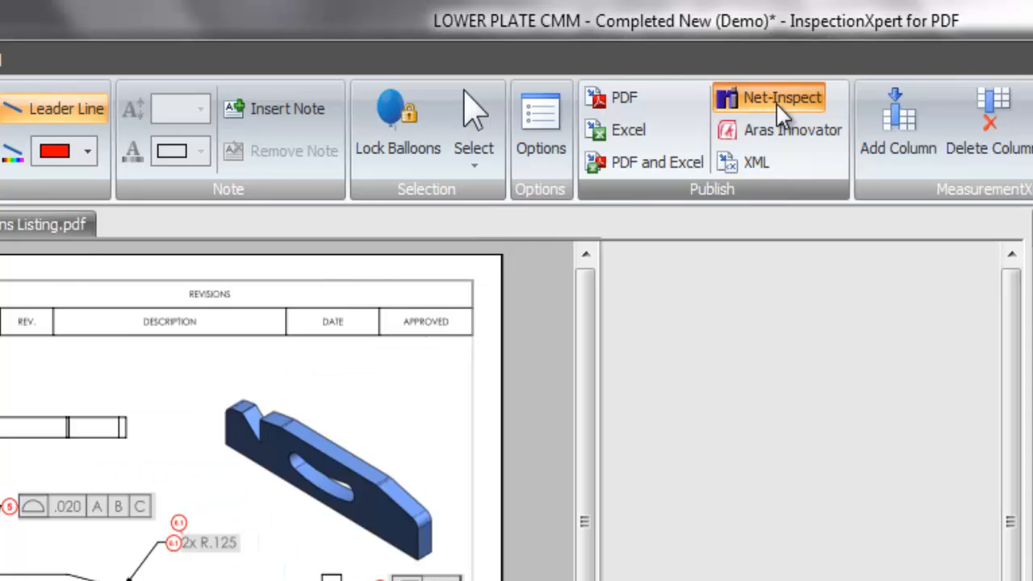
- Publish all three PDFs to Net-Inspect as FAI report 1040 and view the new report
{"action": "left_click", "coordinate": [780, 97]}
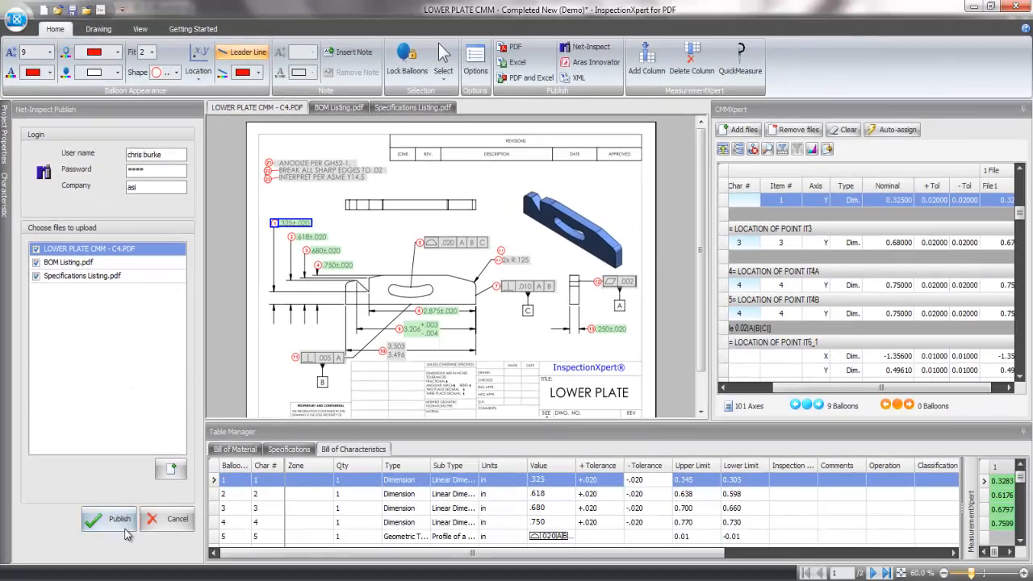
{"action": "left_click", "coordinate": [119, 518]}
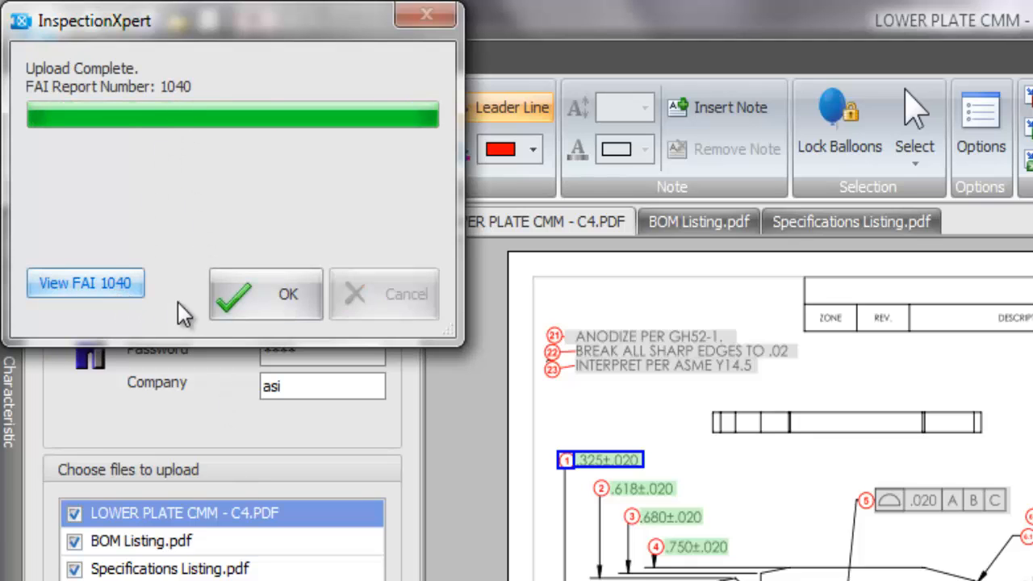
{"action": "left_click", "coordinate": [266, 294]}
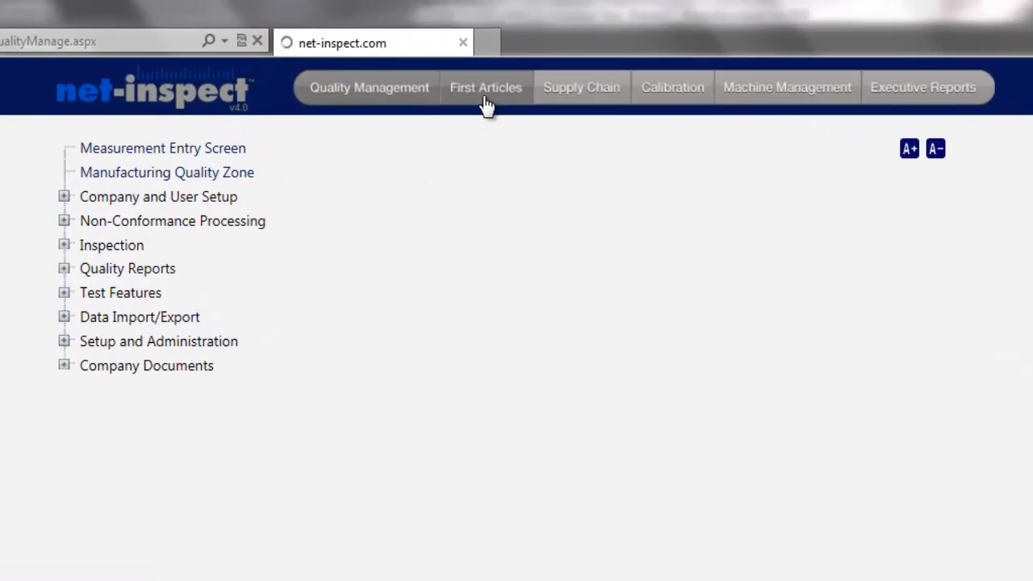
- View all e-first article reports under First Articles and select report 1040
{"action": "left_click", "coordinate": [485, 87]}
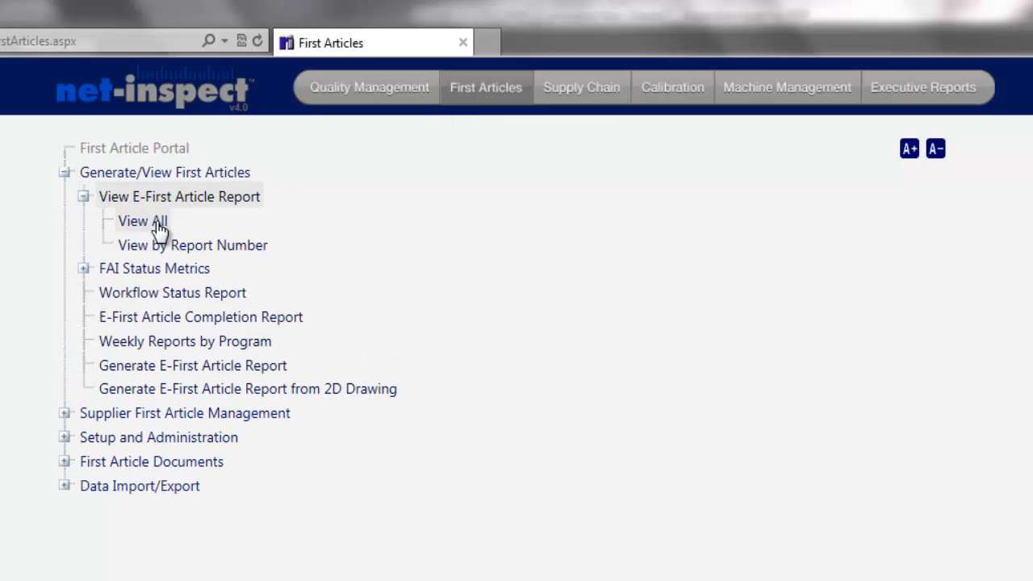
{"action": "left_click", "coordinate": [143, 221]}
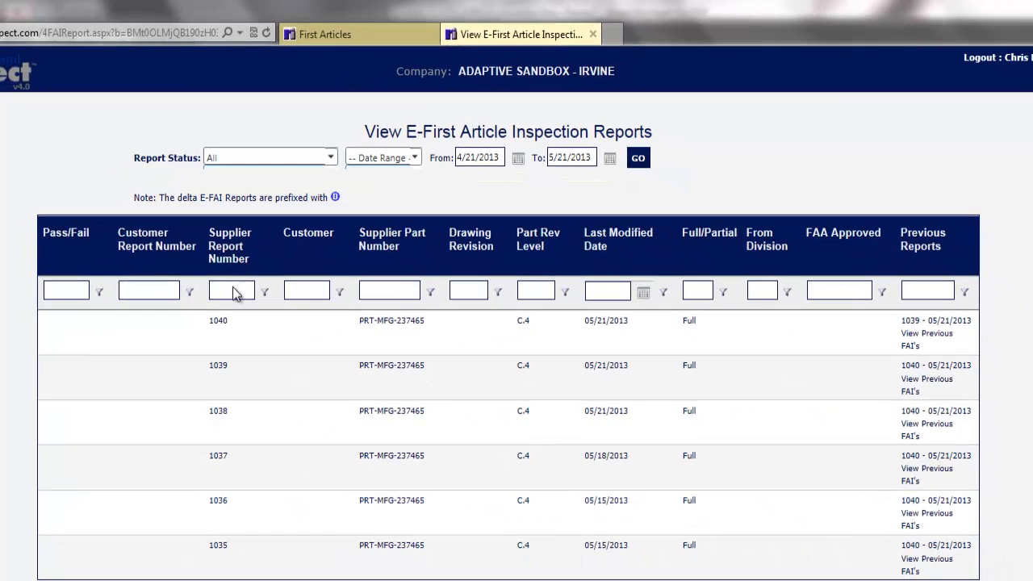
{"action": "left_click", "coordinate": [218, 321]}
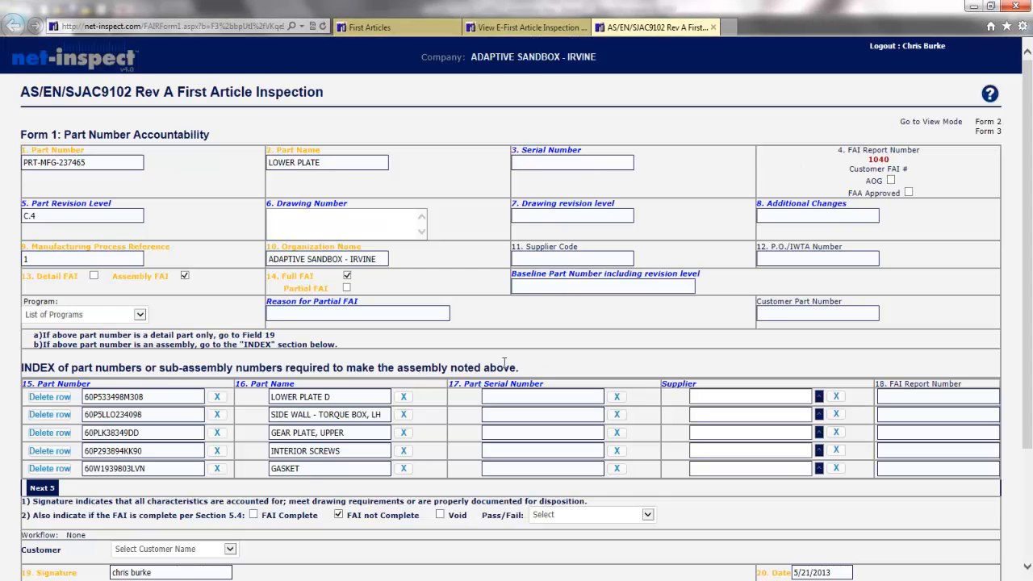
{"action": "mouse_move", "coordinate": [564, 384]}
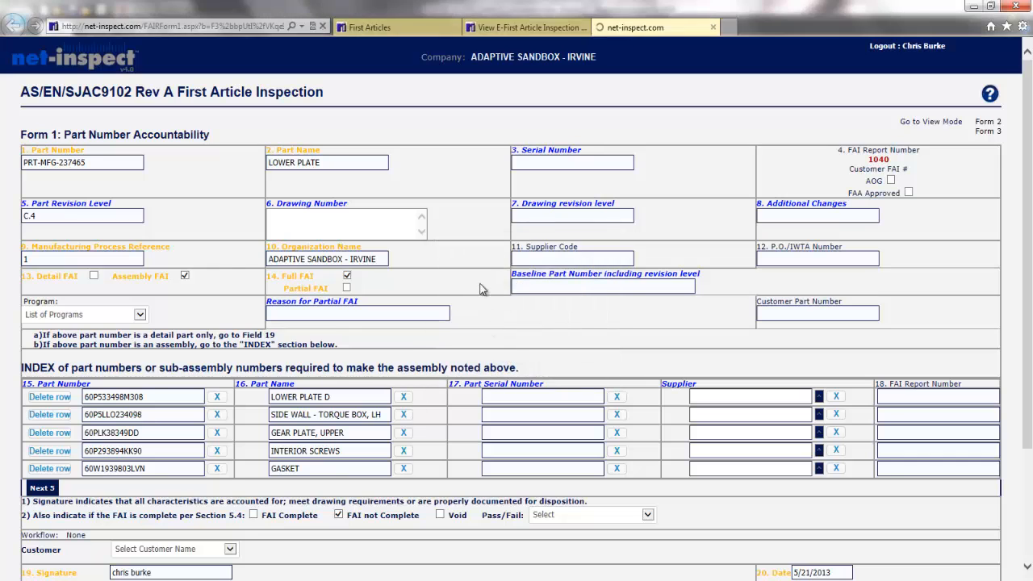
- Advance through Form 2 to Form 3, saving changes, and scroll to the CMM characteristics and attached PDFs
{"action": "left_click", "coordinate": [988, 121]}
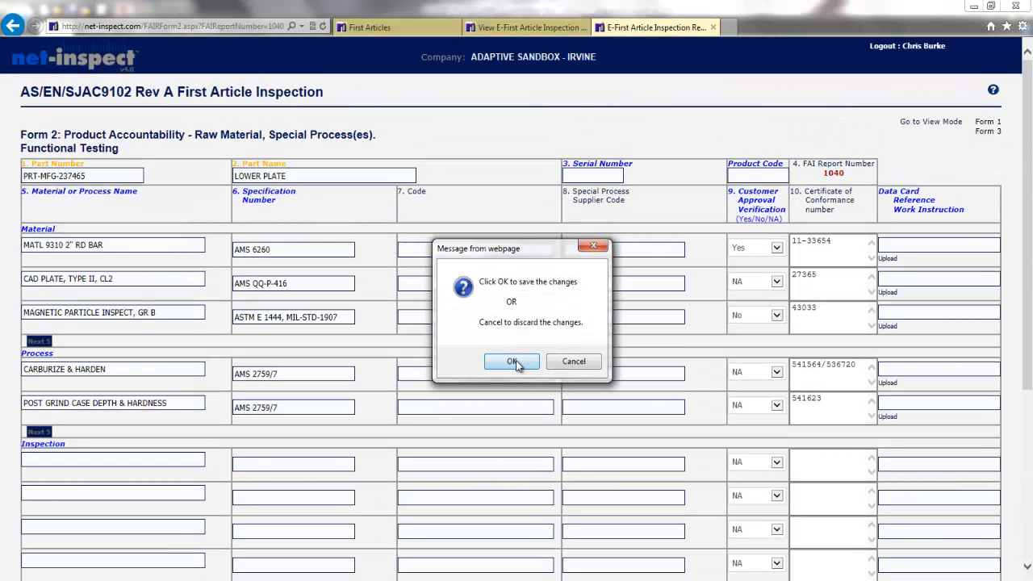
{"action": "left_click", "coordinate": [512, 361]}
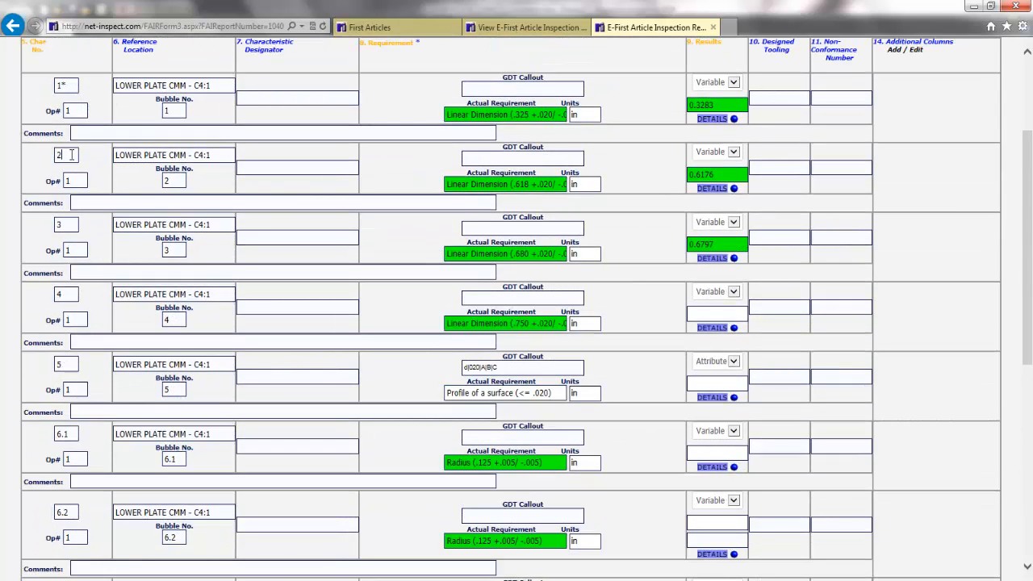
{"action": "scroll", "scroll_direction": "down", "scroll_amount": 3}
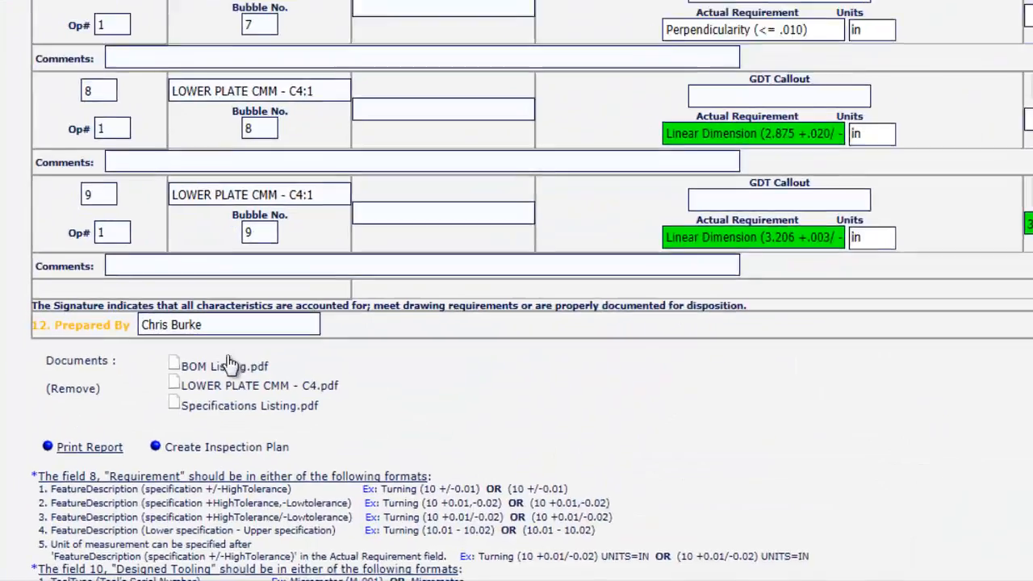
{"action": "scroll", "scroll_direction": "down", "scroll_amount": 3}
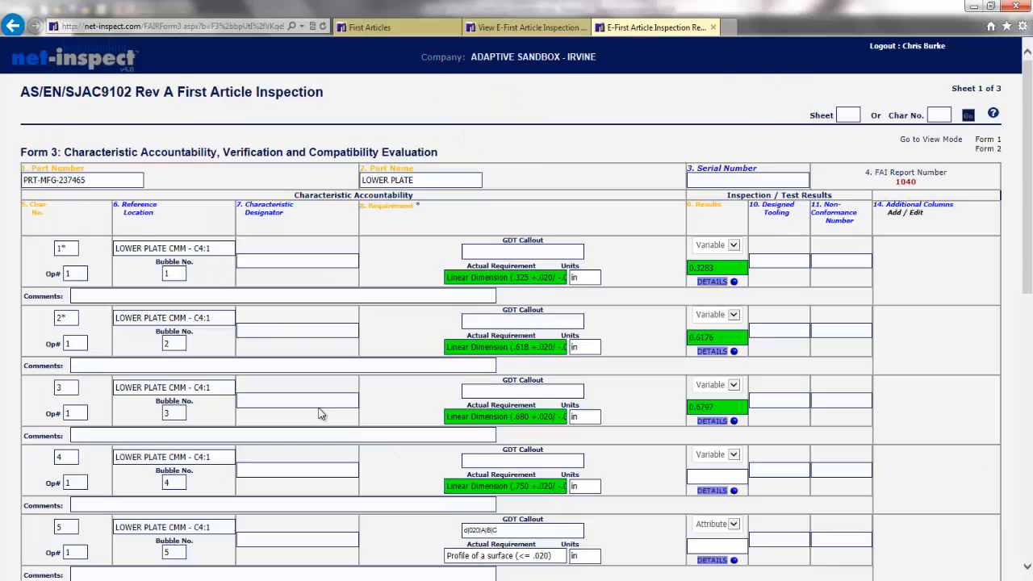
{"action": "scroll", "scroll_direction": "down", "scroll_amount": 3}
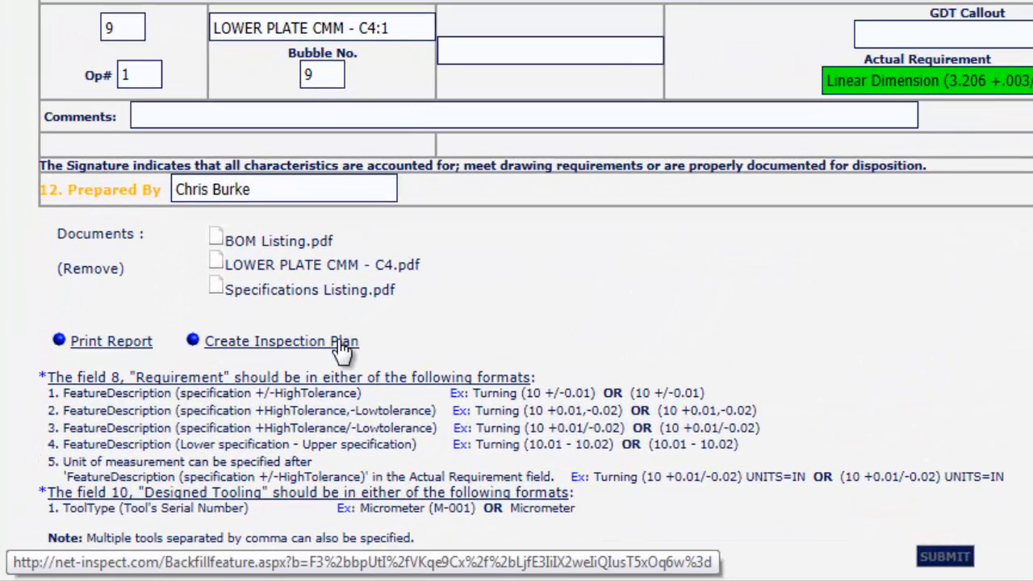
- Create the inspection plan and highlight the summary of 2 features created for PRT-MFG-237465
{"action": "left_click", "coordinate": [281, 341]}
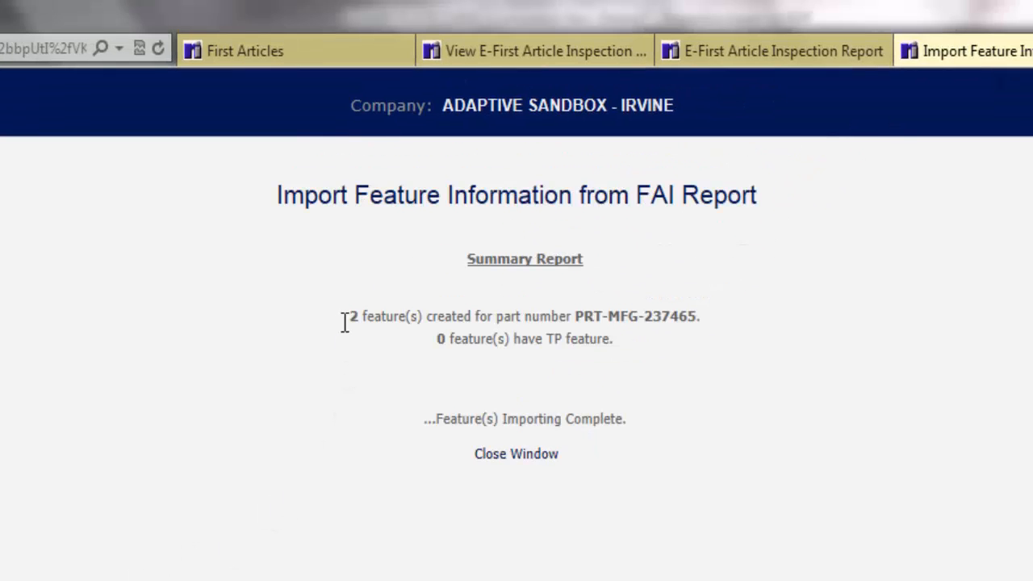
{"action": "left_click_drag", "start_coordinate": [343, 316], "coordinate": [700, 315]}
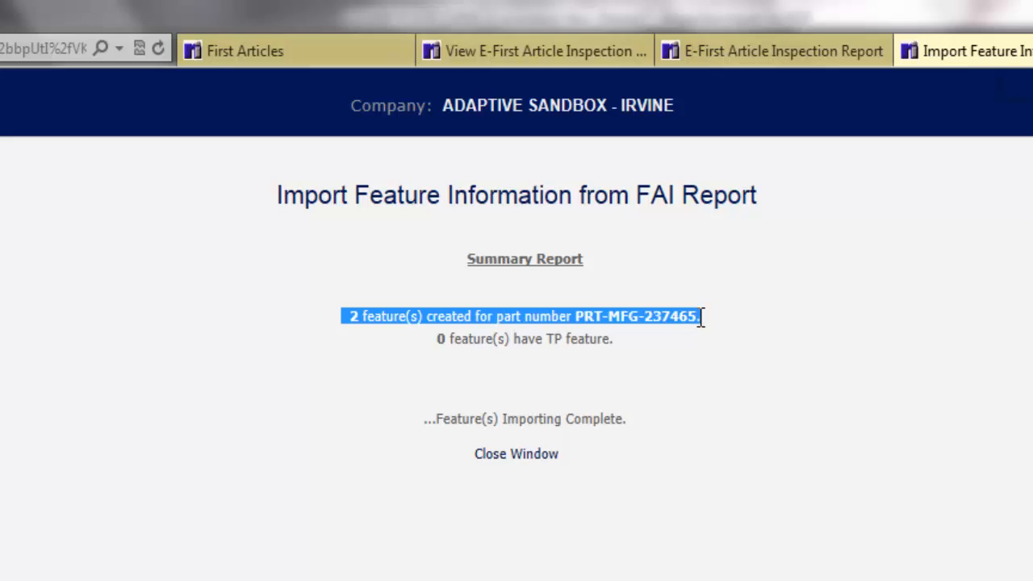